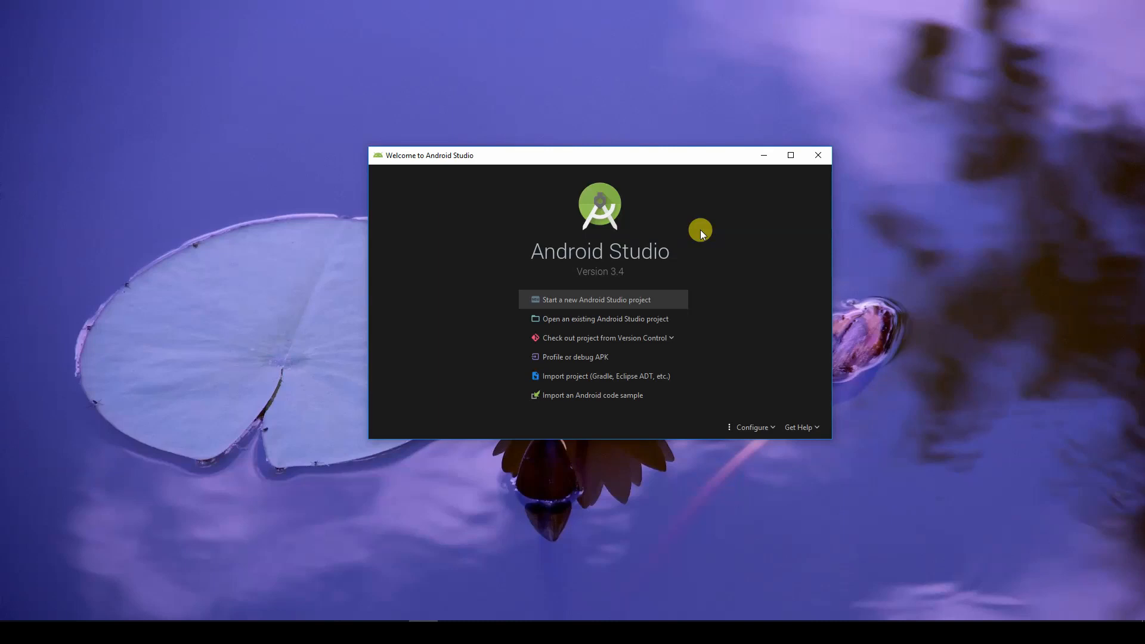
mouse_move(674, 238)
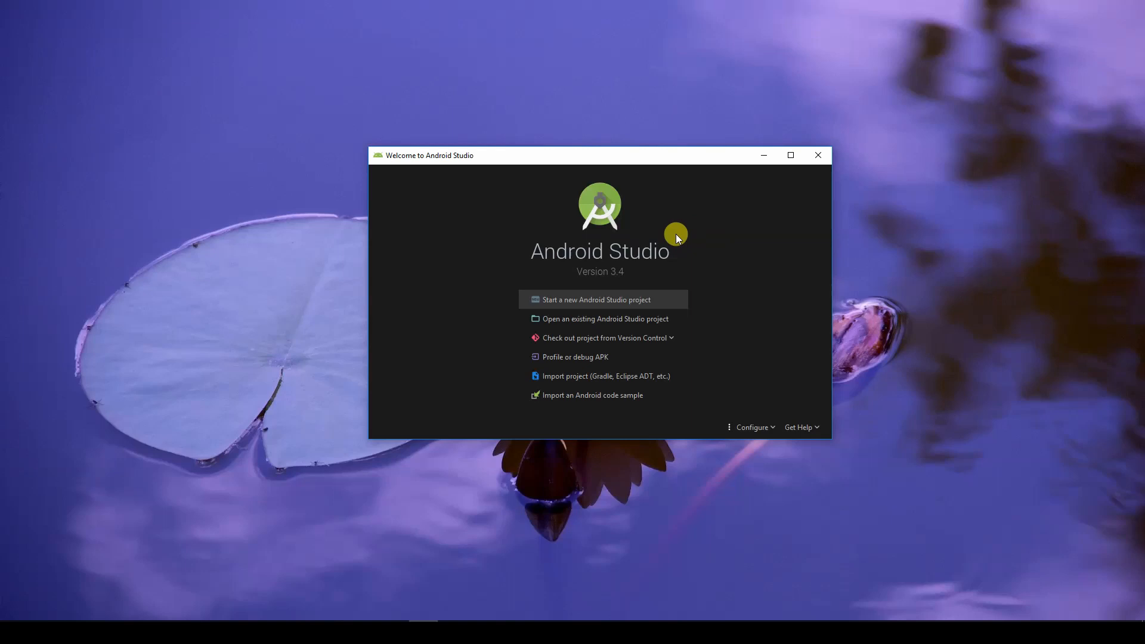
mouse_move(745, 283)
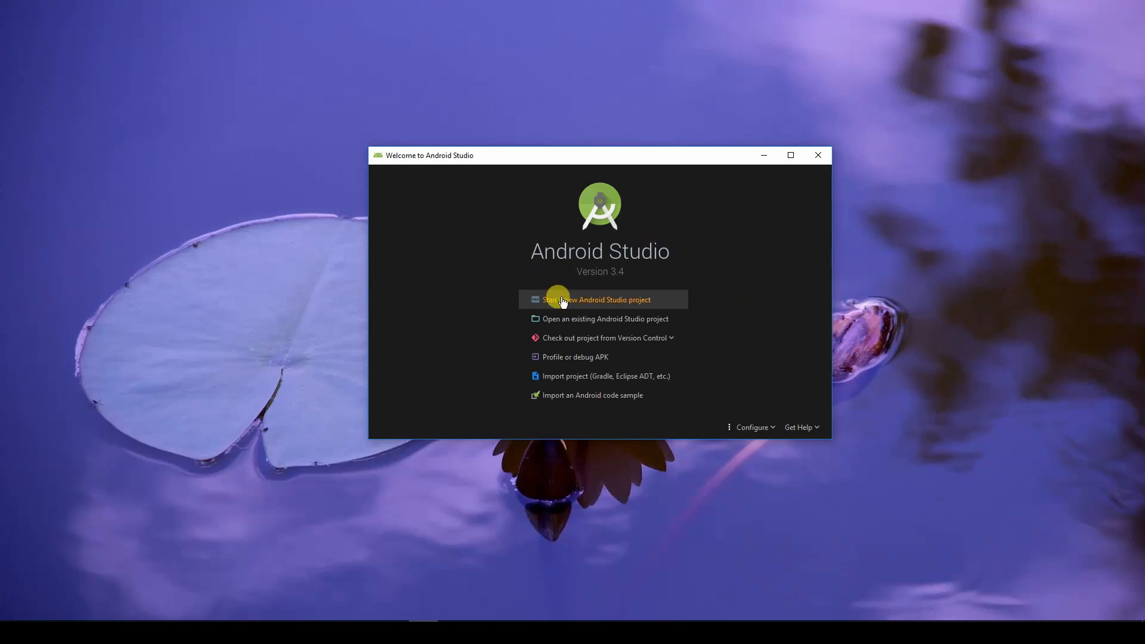
mouse_move(576, 305)
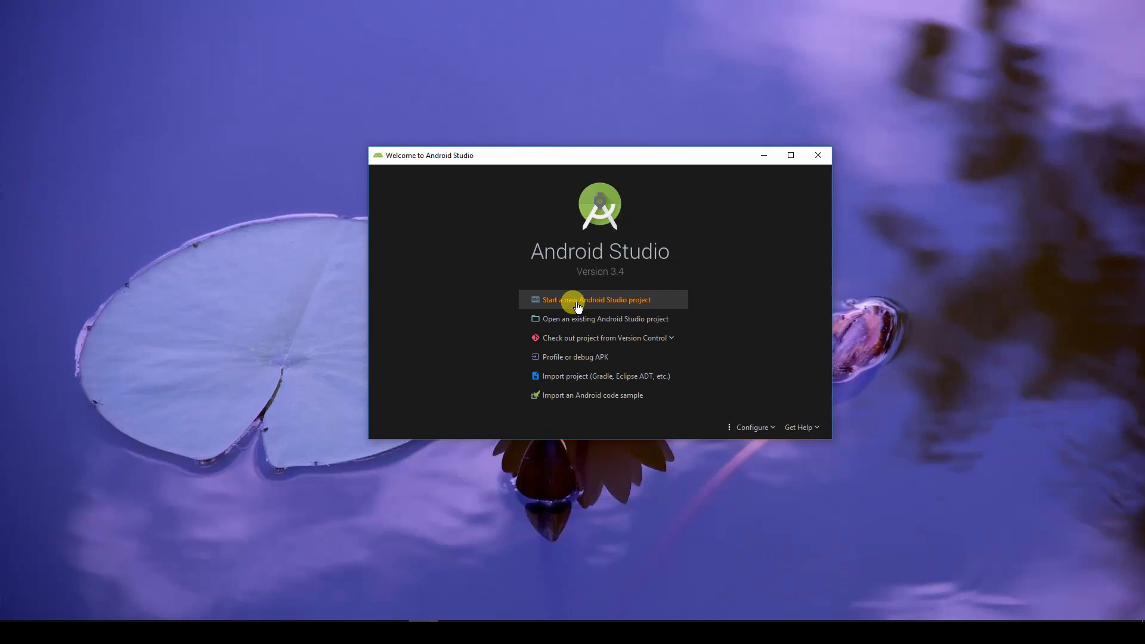
Start a new project, browse Wear OS, TV and Things templates, then return to Phone and Tablet.
left_click(596, 300)
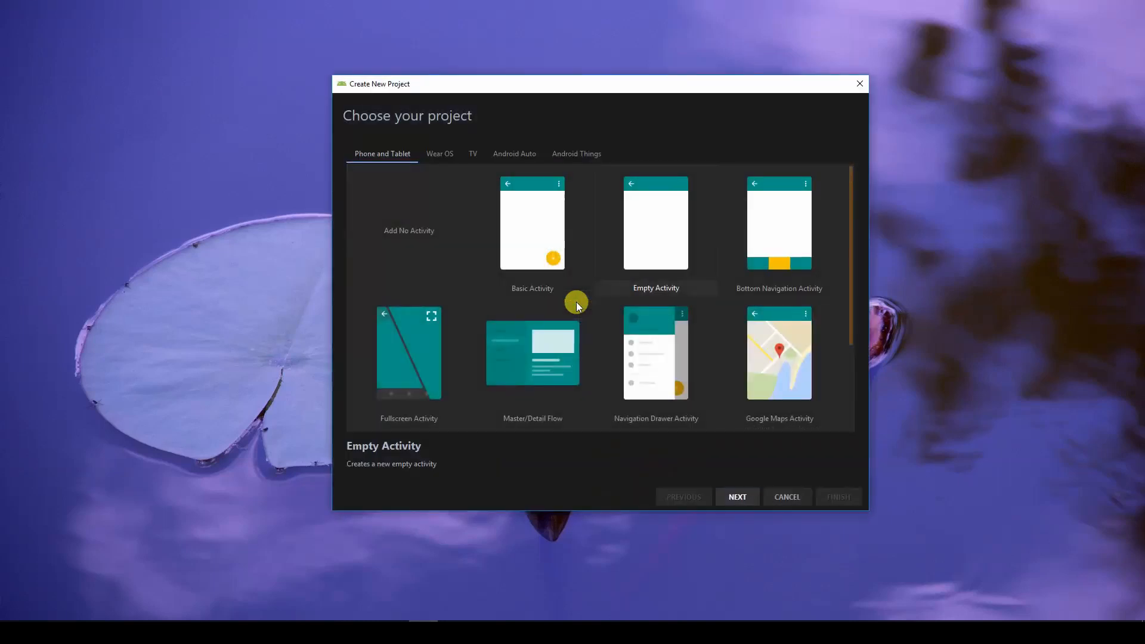
mouse_move(559, 305)
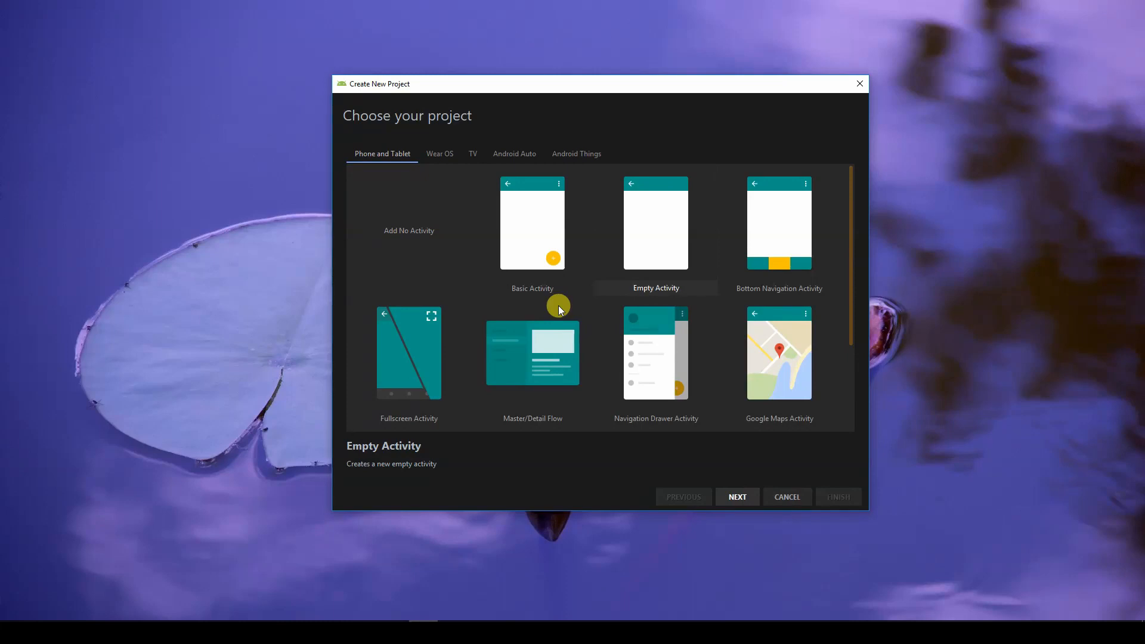
mouse_move(566, 300)
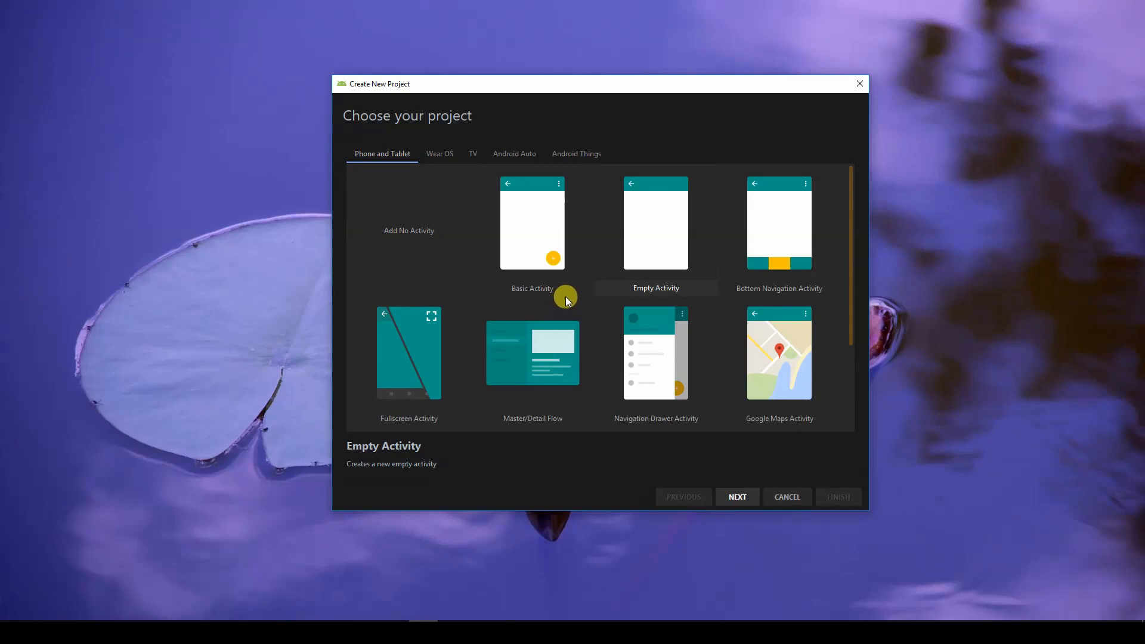
mouse_move(577, 291)
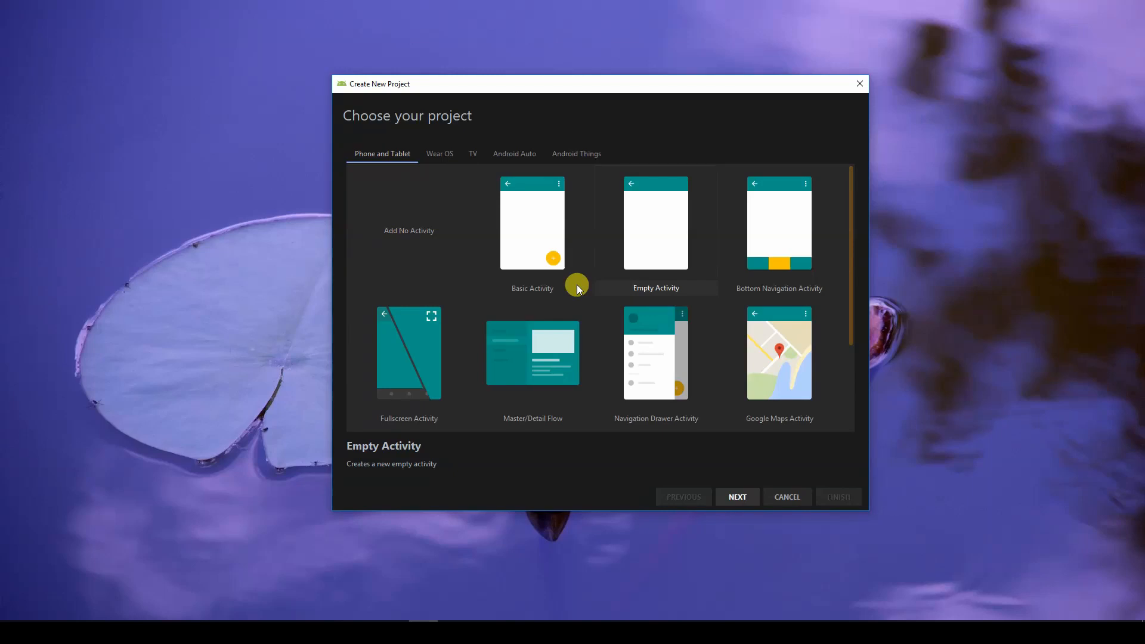
scroll("down", 3)
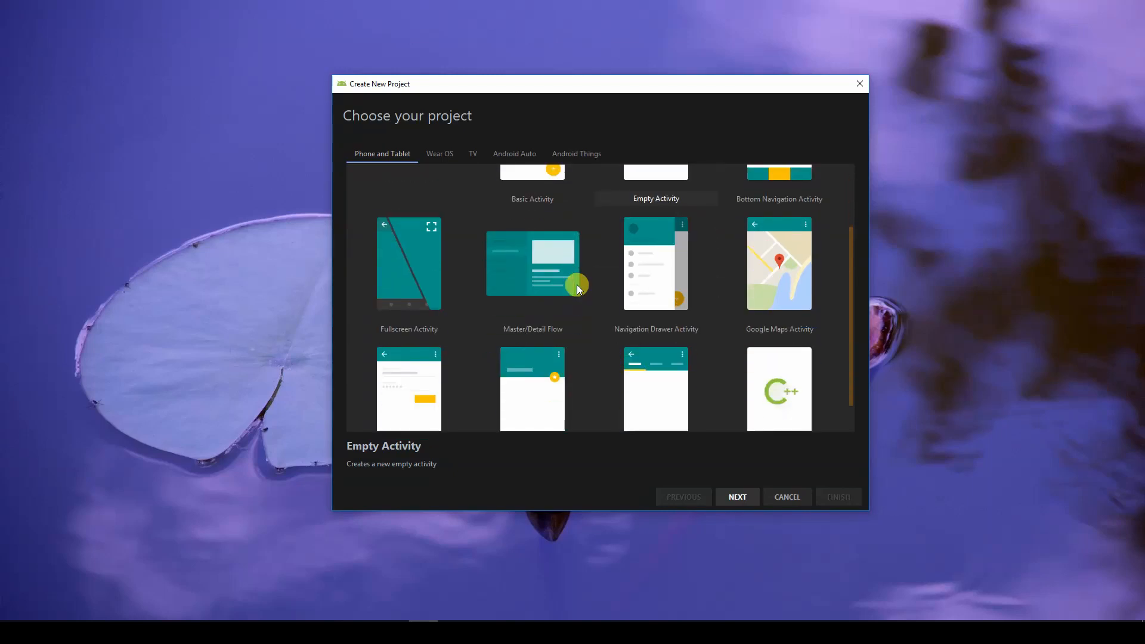
left_click(438, 153)
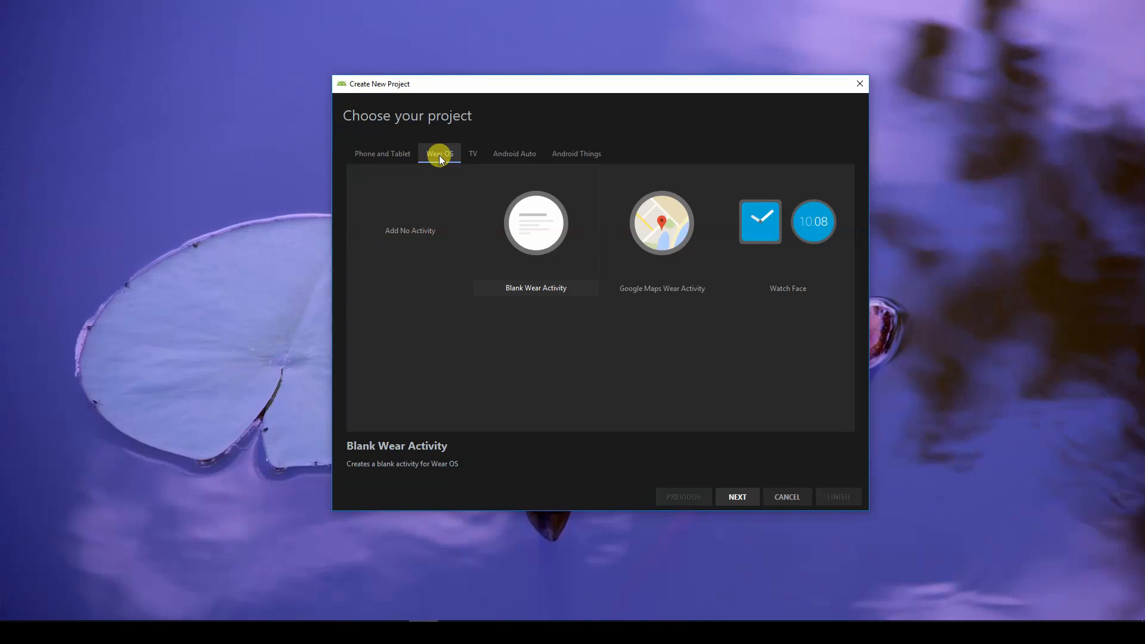
left_click(473, 154)
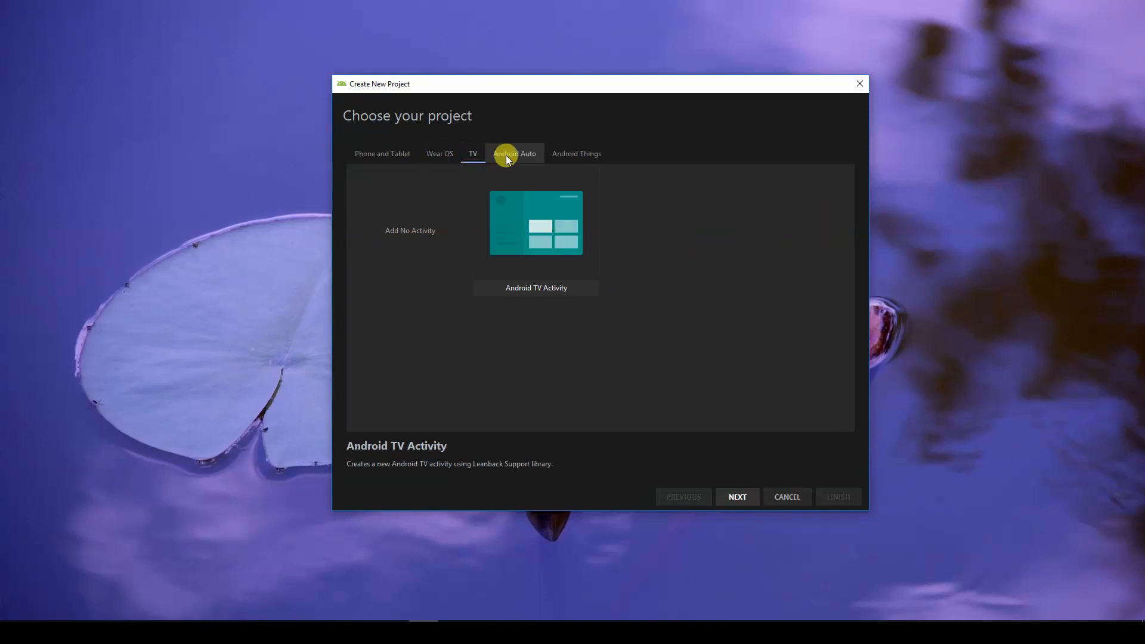
left_click(576, 153)
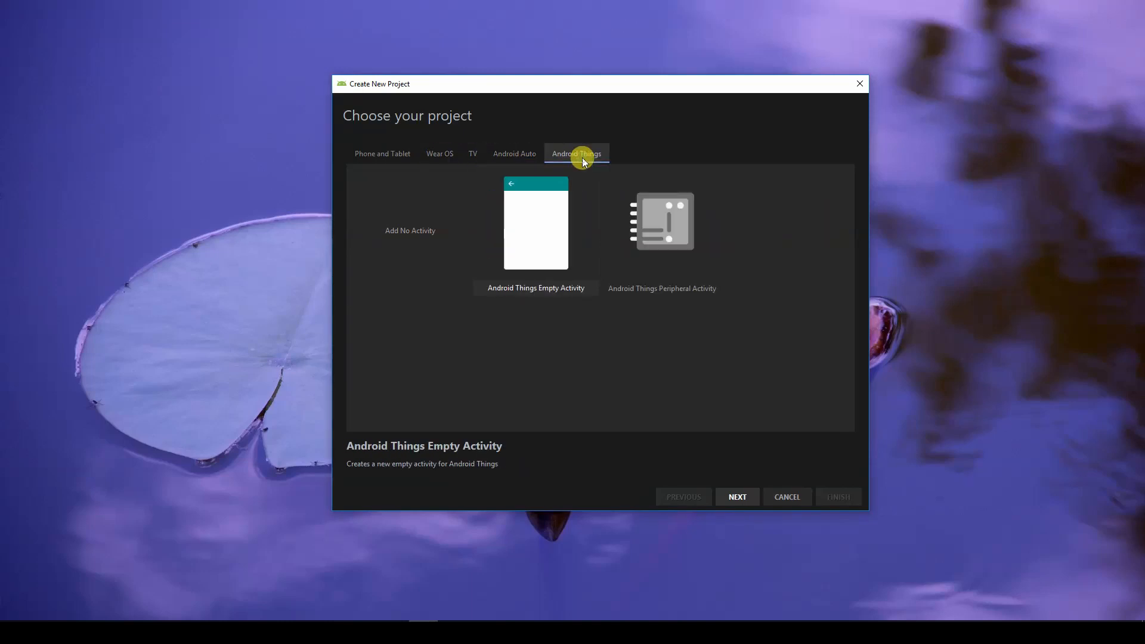
left_click(381, 153)
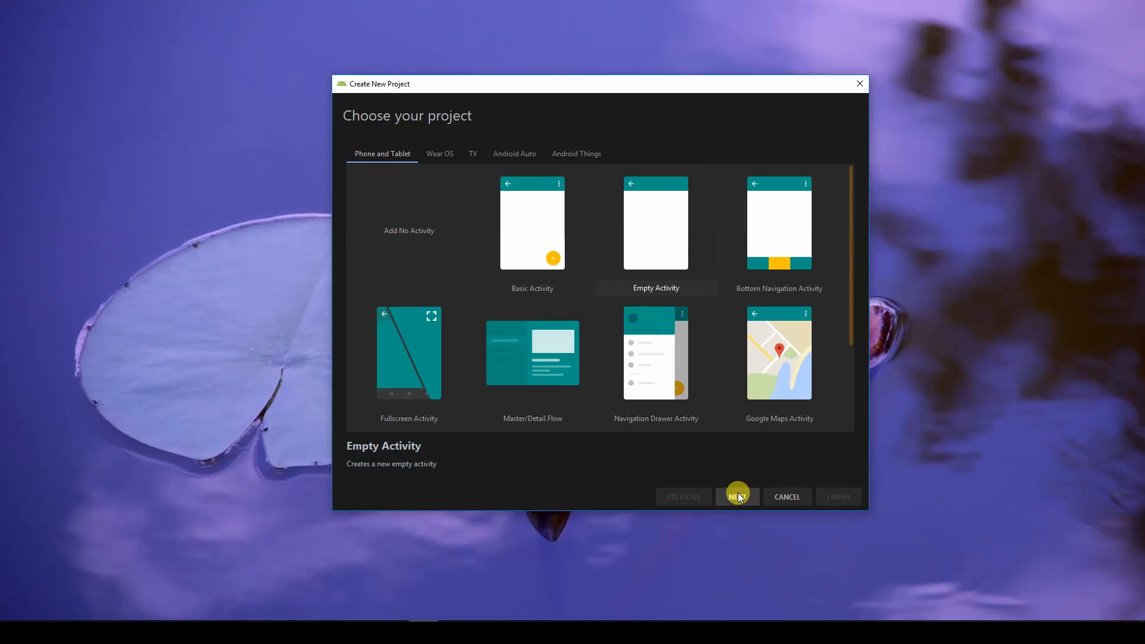
Continue with Empty Activity and name the project 'Cybrary Hello App'.
left_click(736, 496)
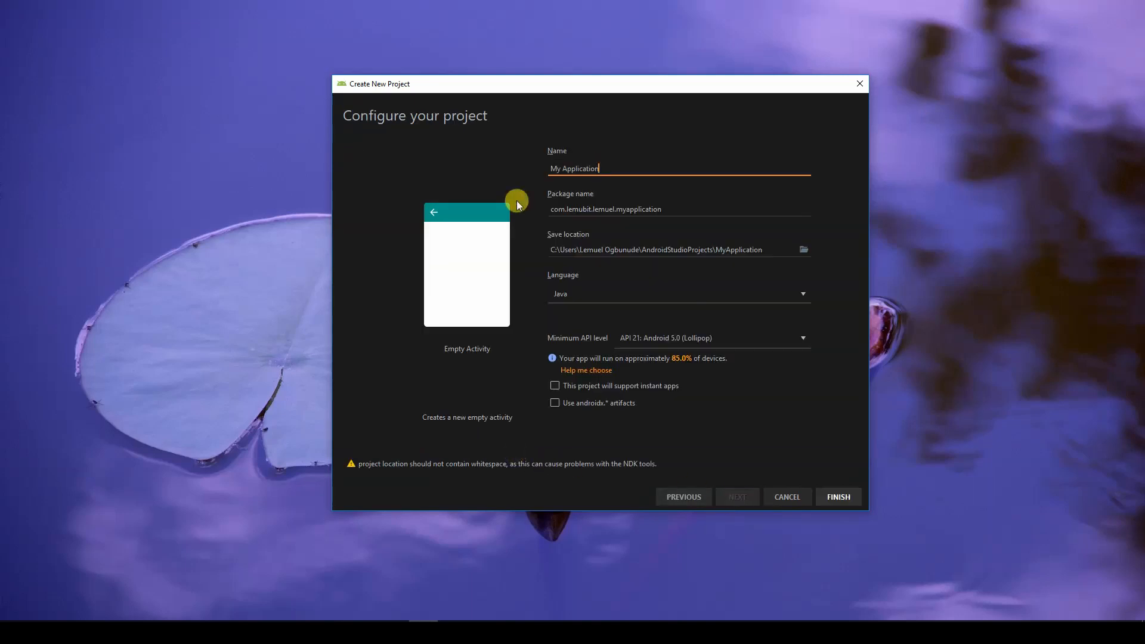
mouse_move(518, 205)
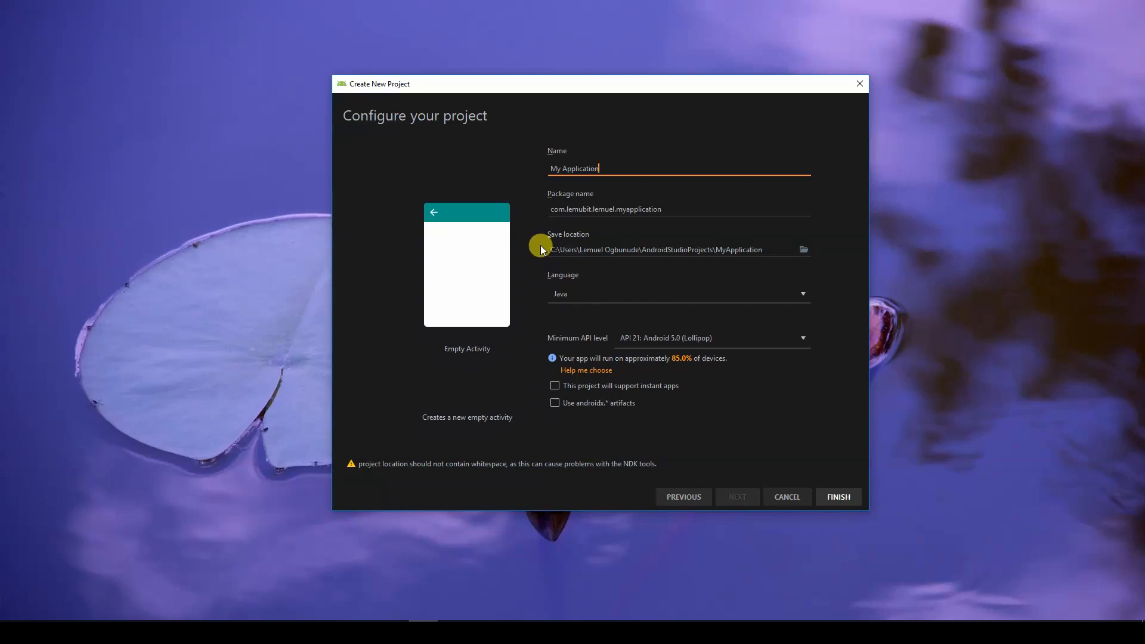
mouse_move(758, 393)
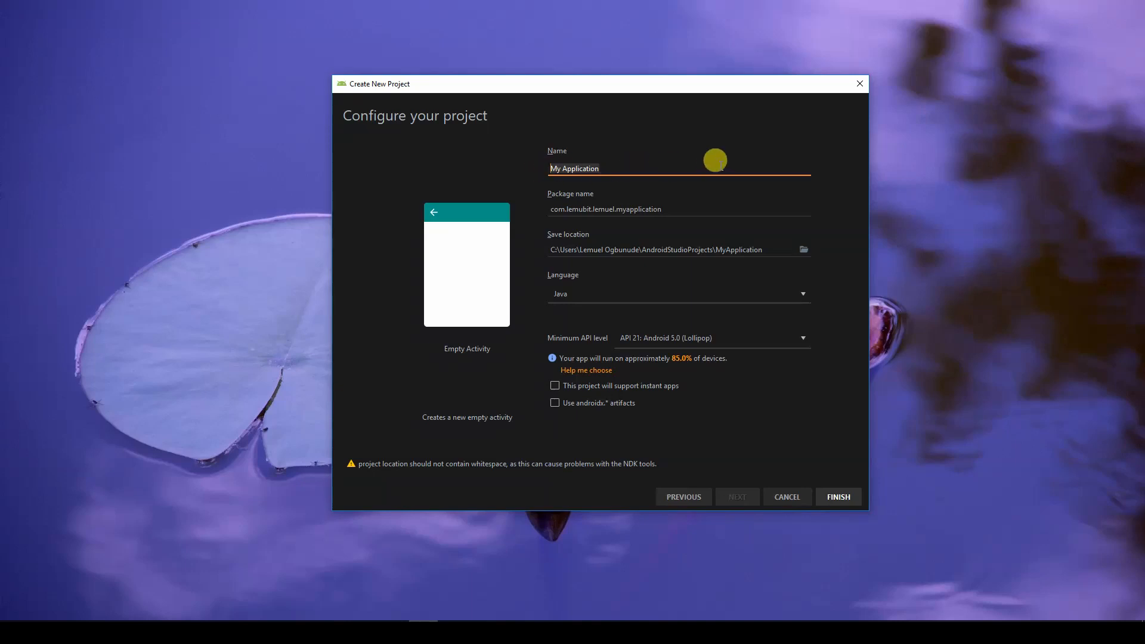
mouse_move(720, 168)
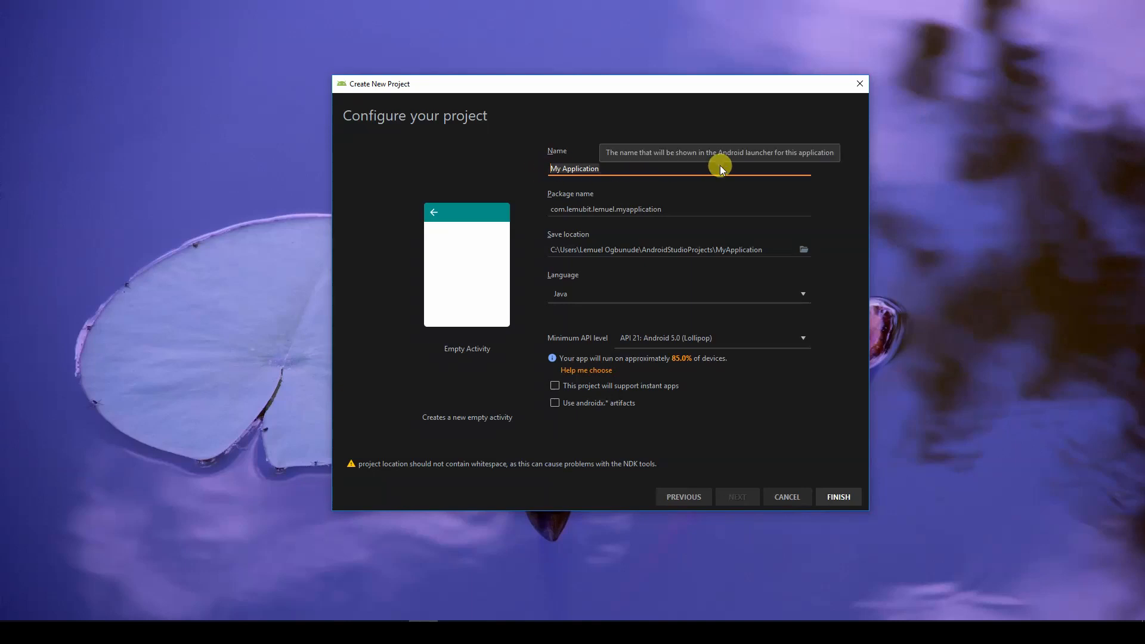
type("Cybrary")
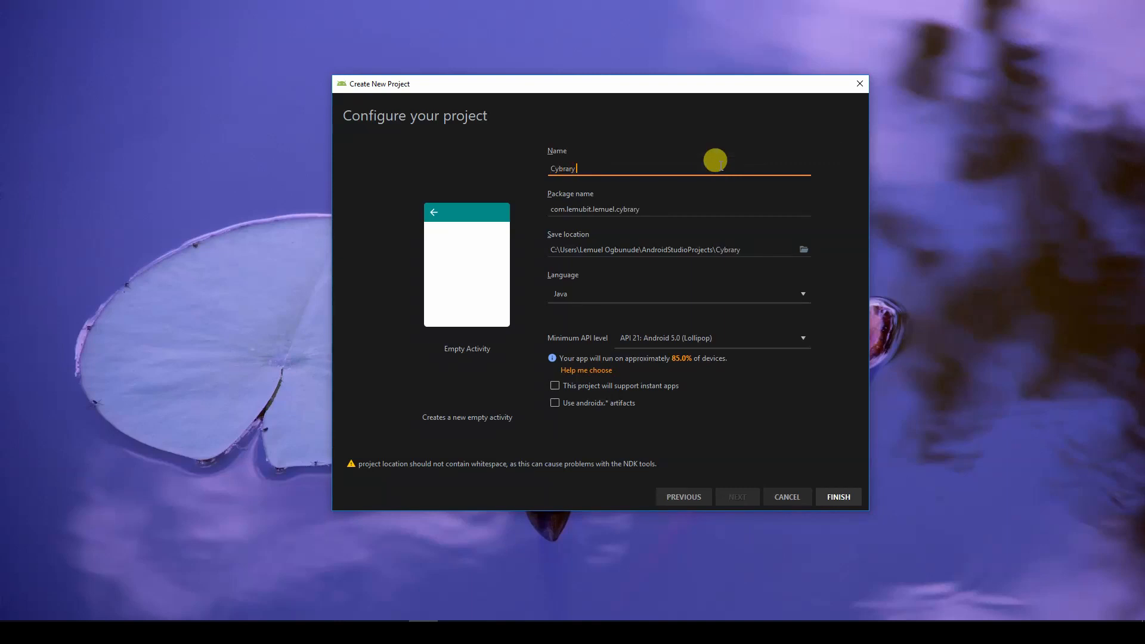
type("Hello App")
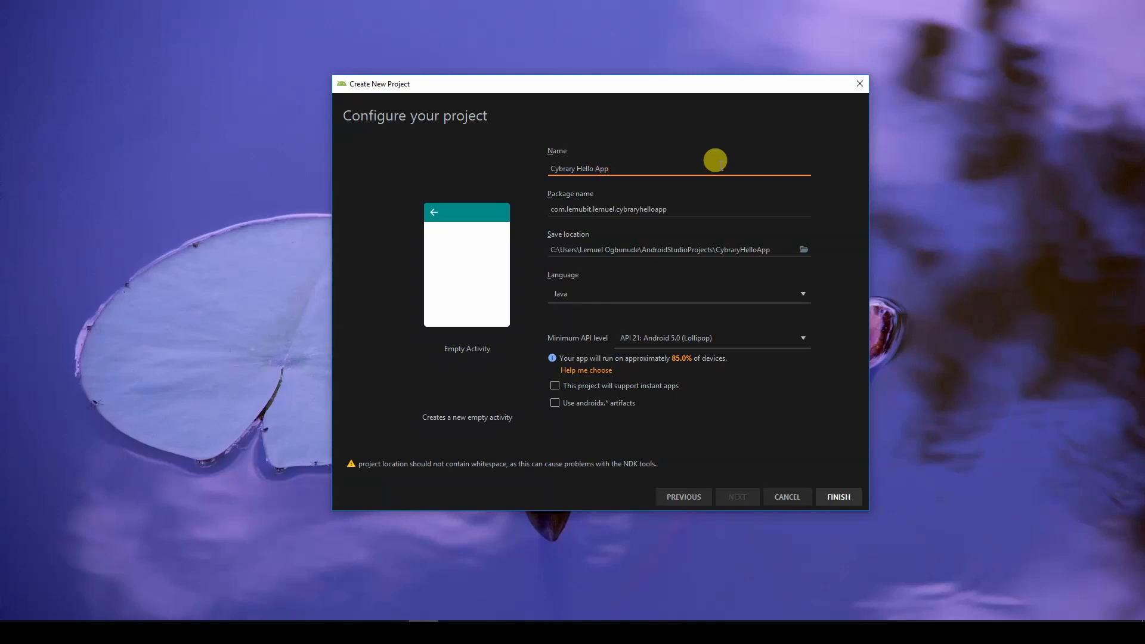
mouse_move(622, 159)
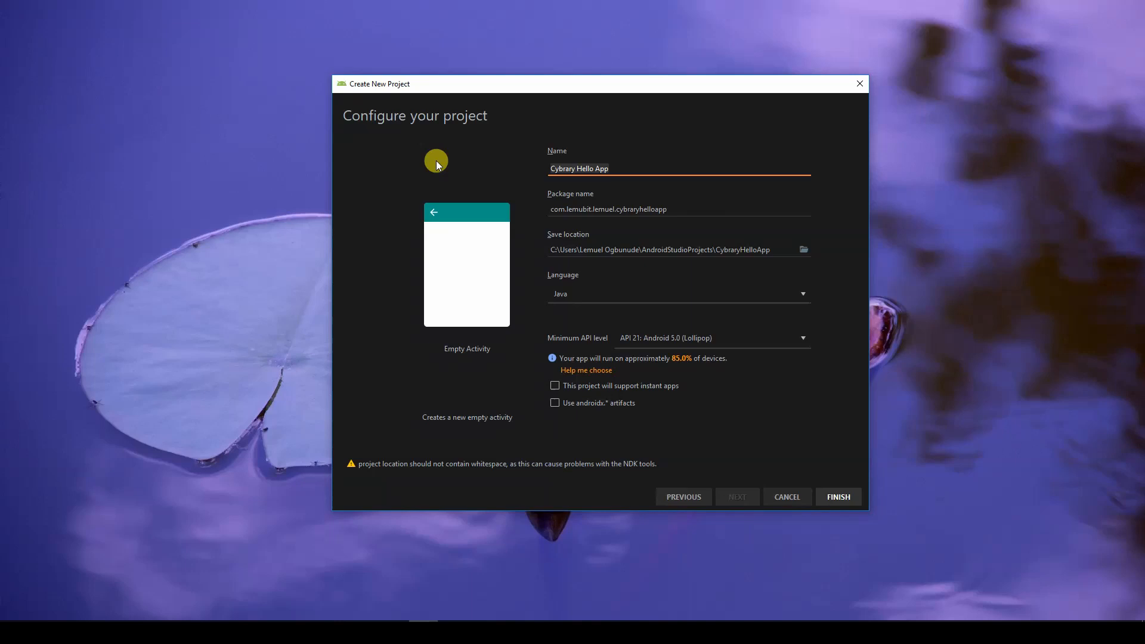
mouse_move(507, 173)
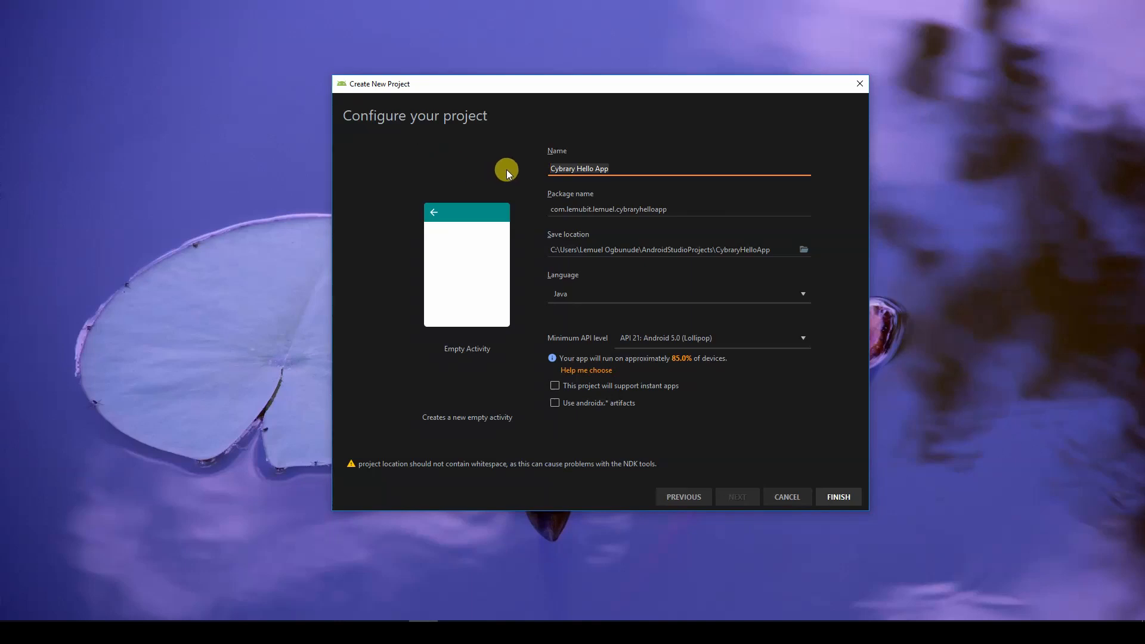
left_click(606, 208)
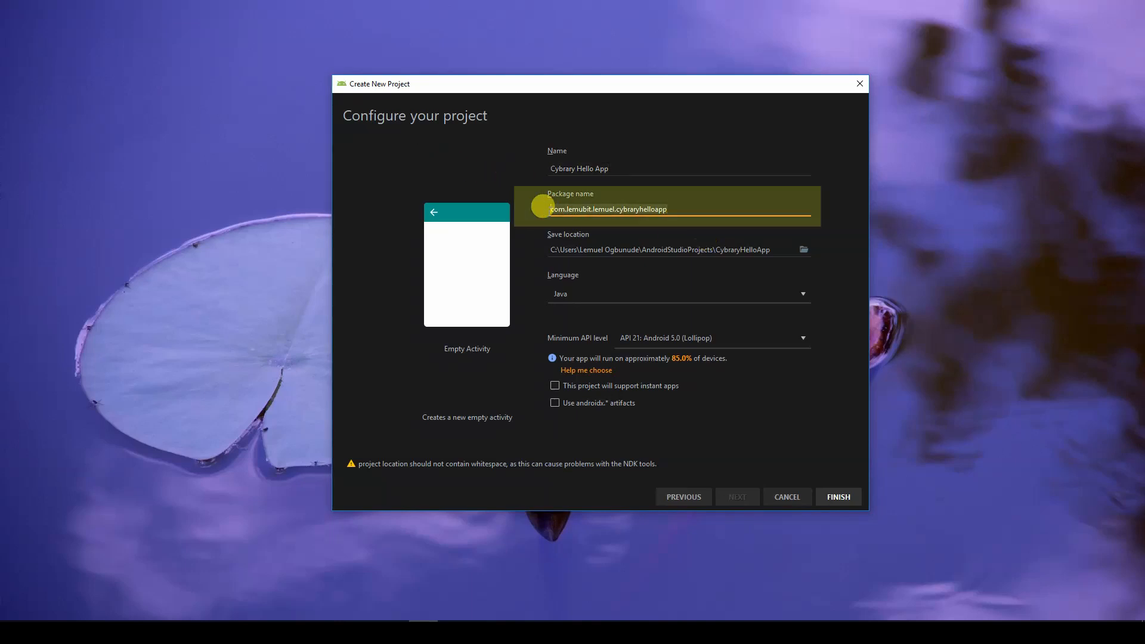
mouse_move(484, 168)
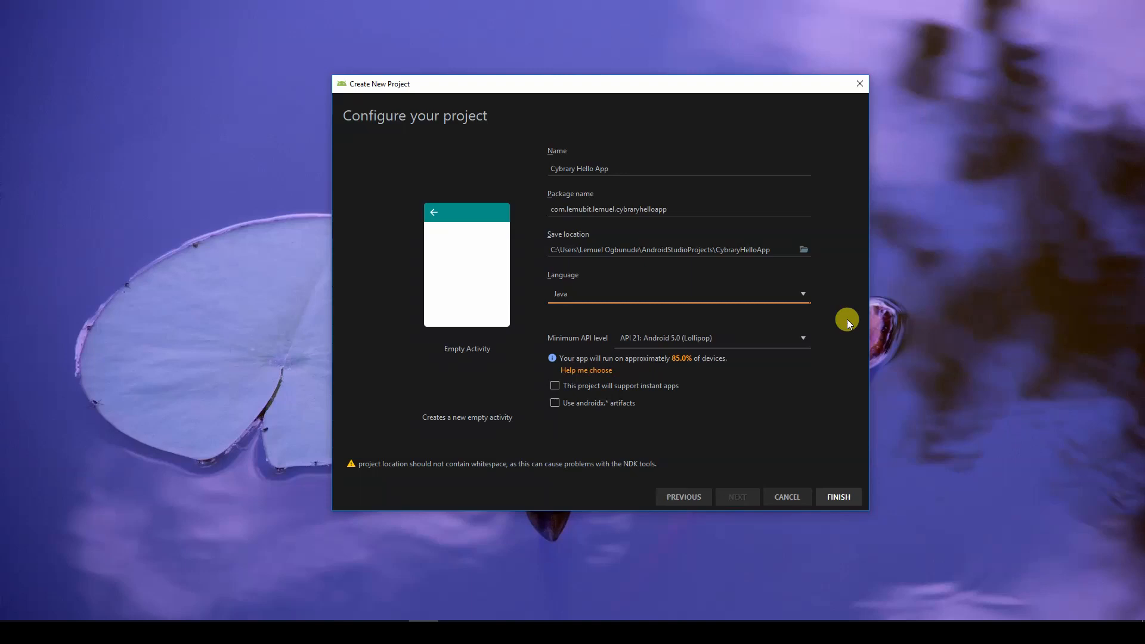
mouse_move(617, 324)
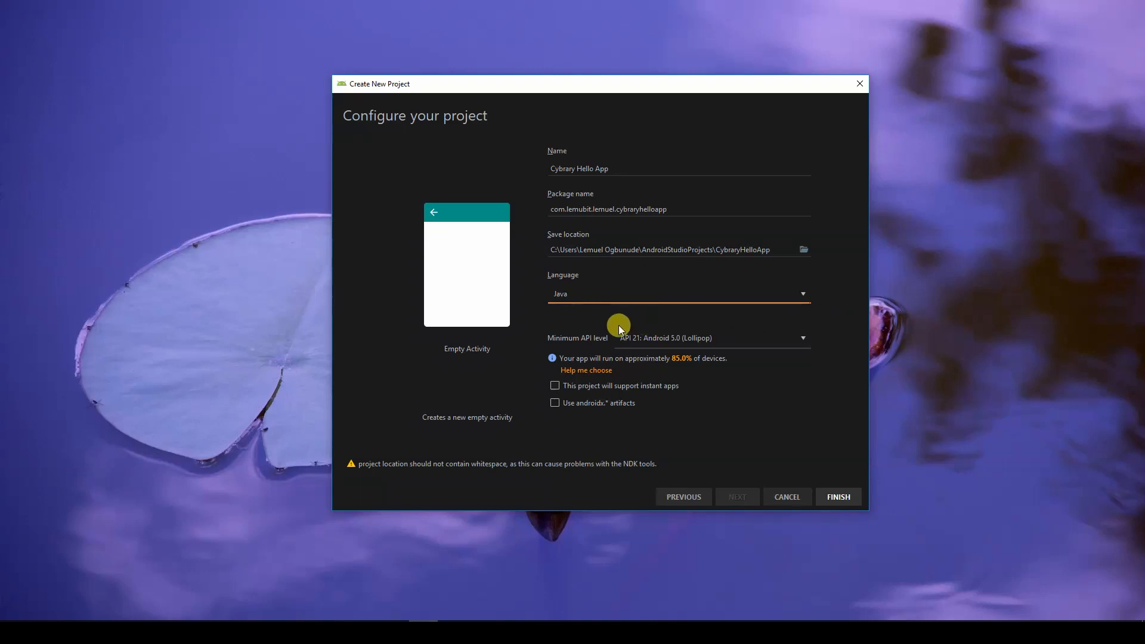
mouse_move(520, 314)
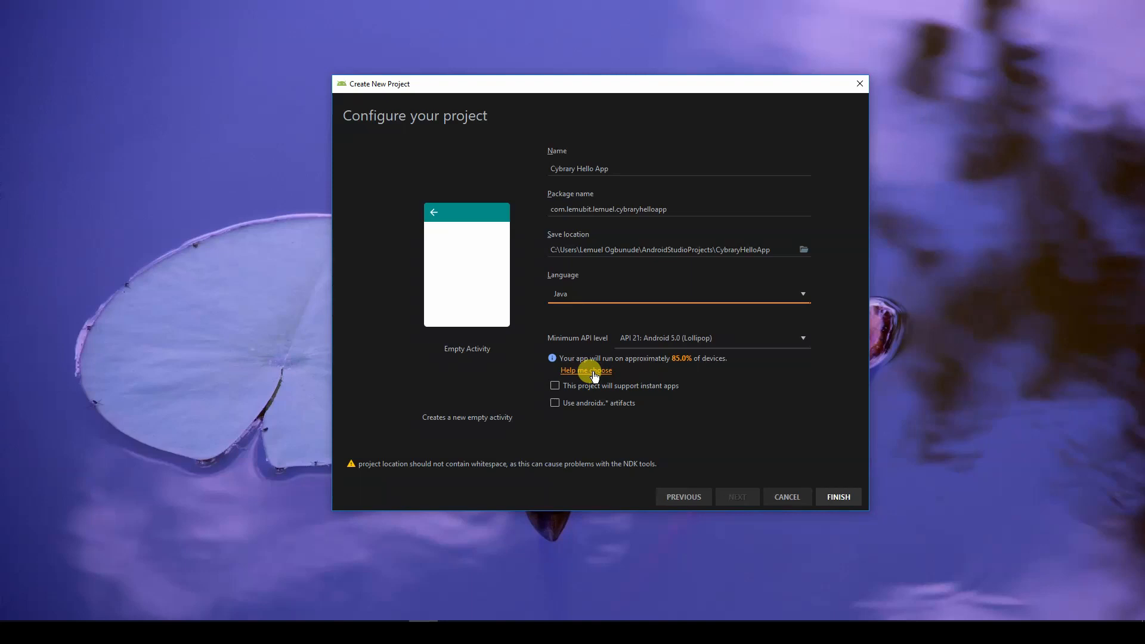
Open the API version distribution chart and view the Nougat 7.0 and Oreo 8.1 features.
left_click(585, 370)
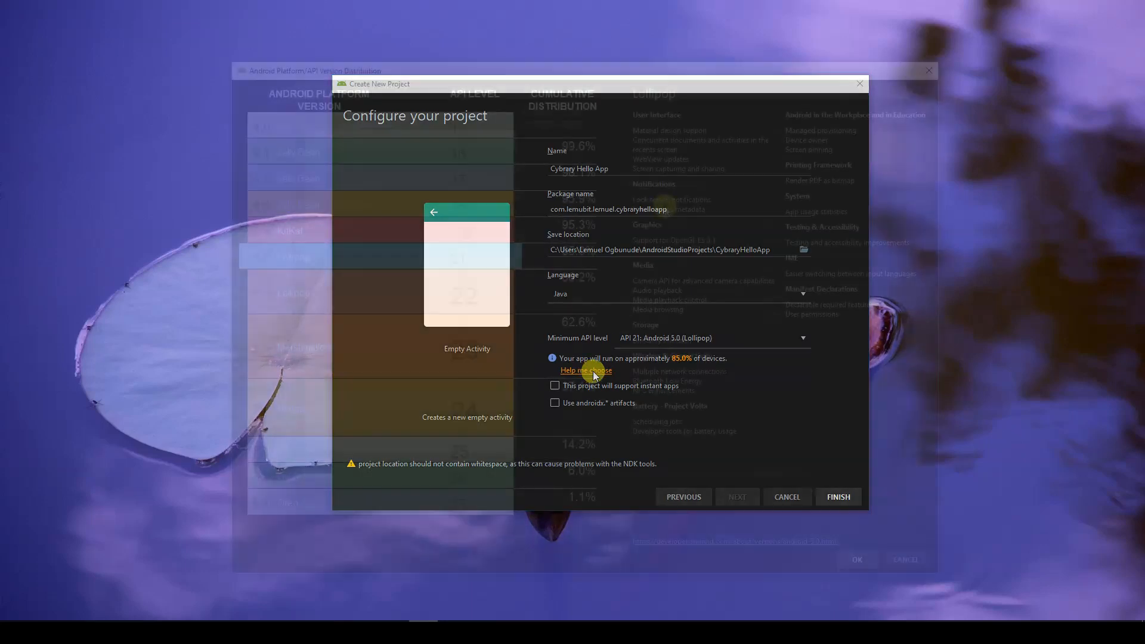
left_click(585, 370)
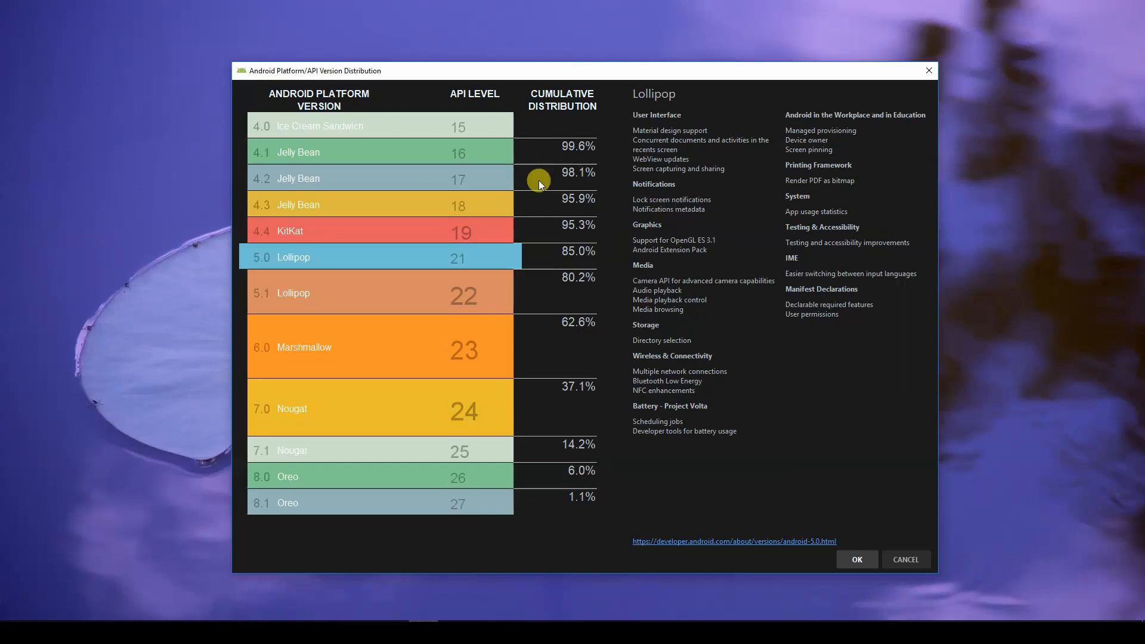
mouse_move(619, 195)
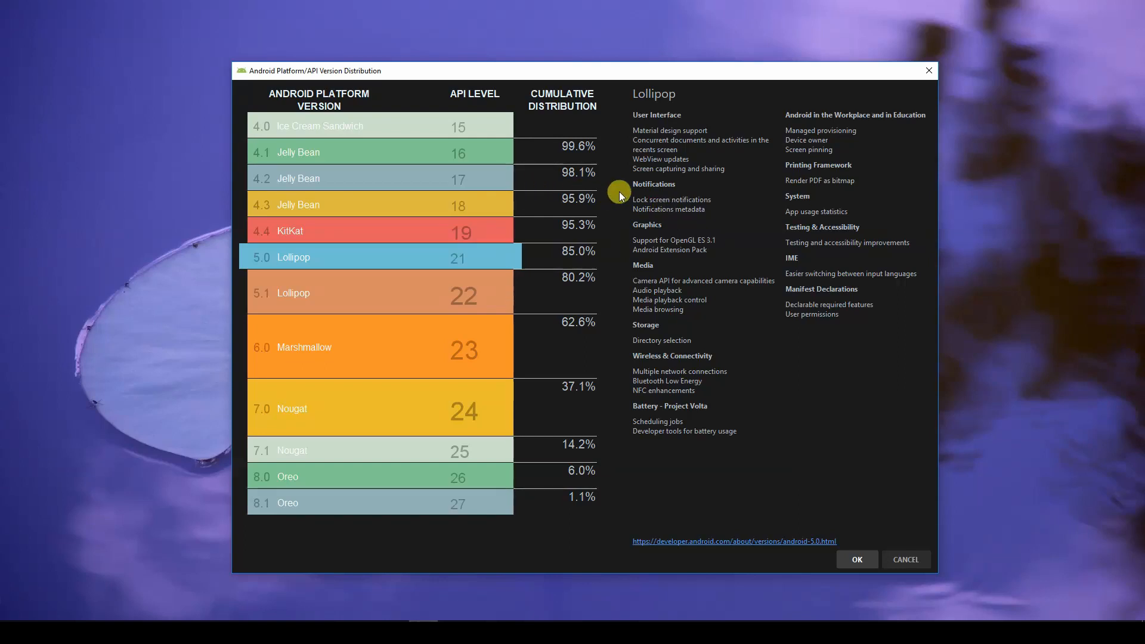
mouse_move(615, 191)
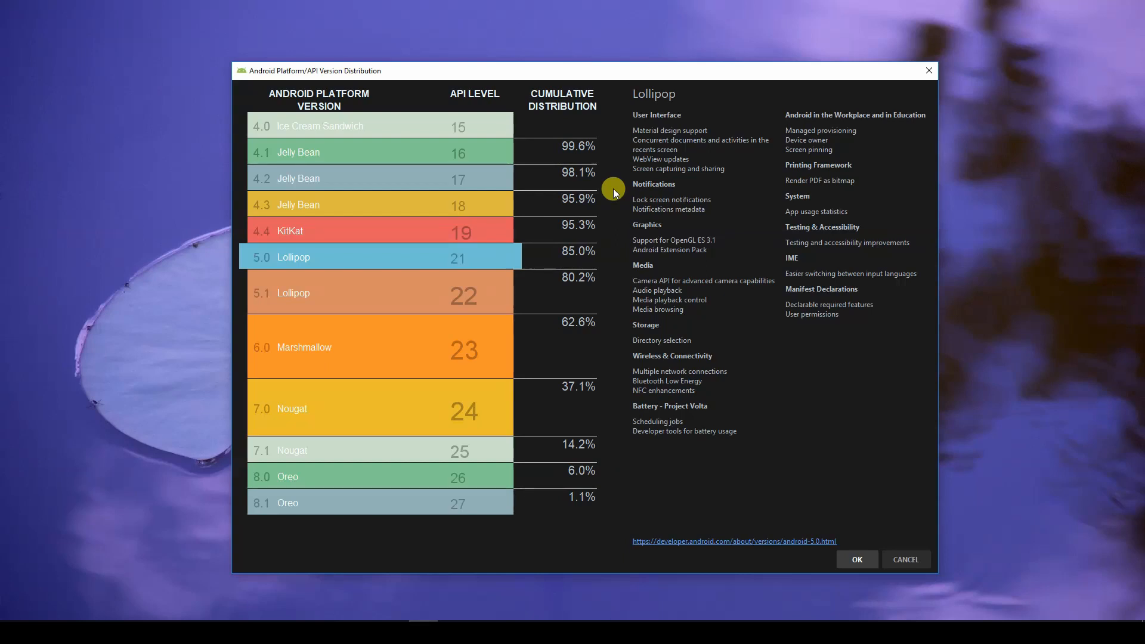
mouse_move(373, 400)
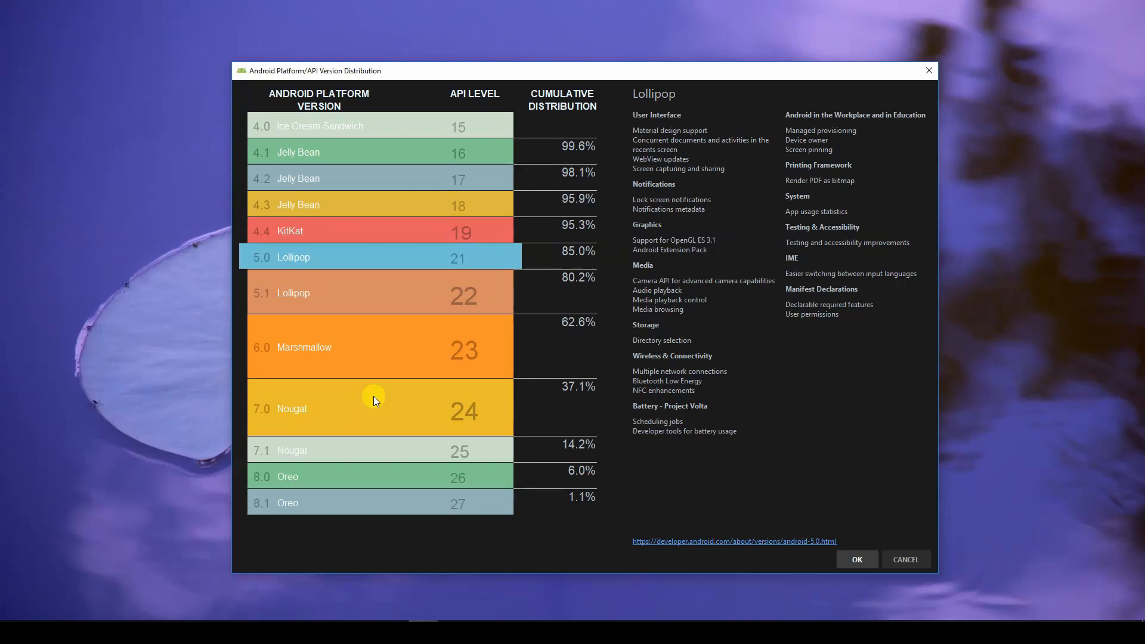
left_click(379, 407)
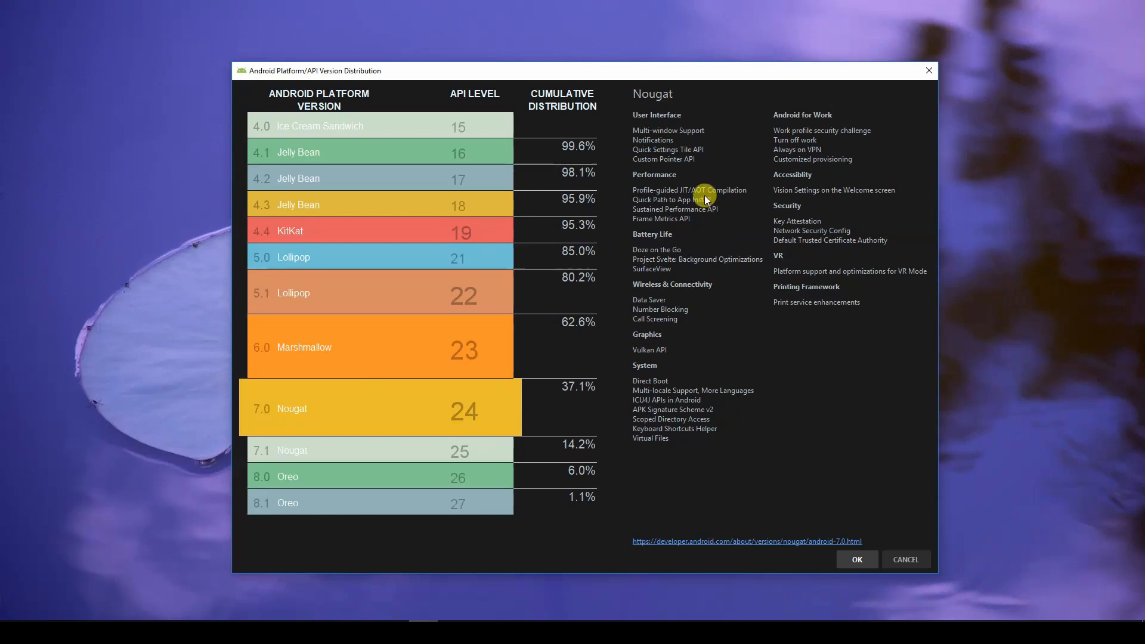
mouse_move(667, 119)
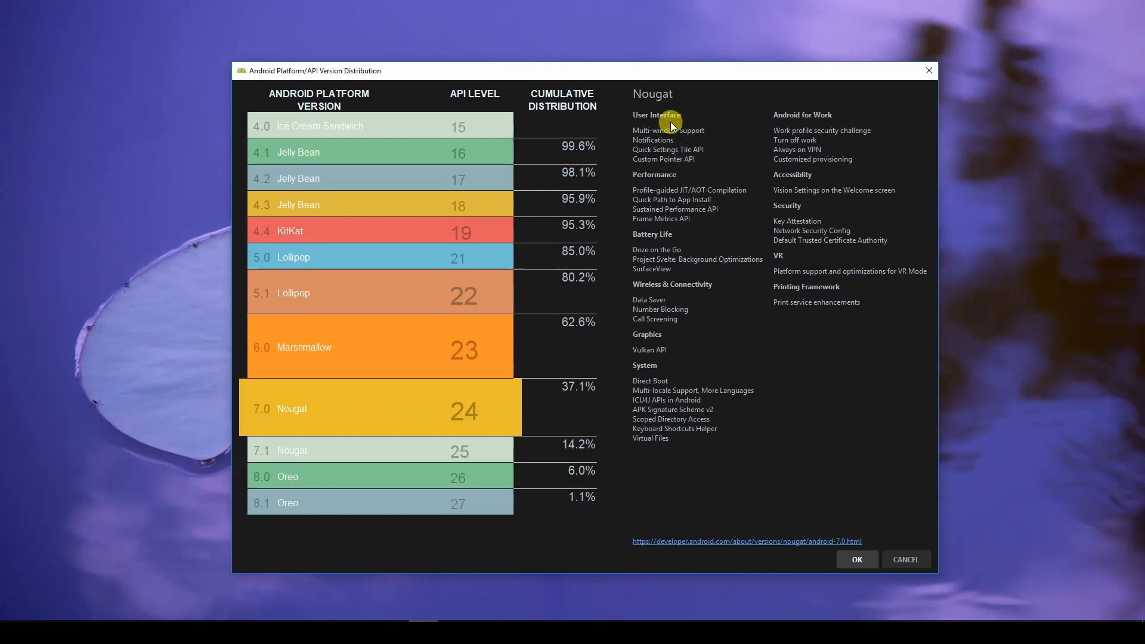
mouse_move(365, 322)
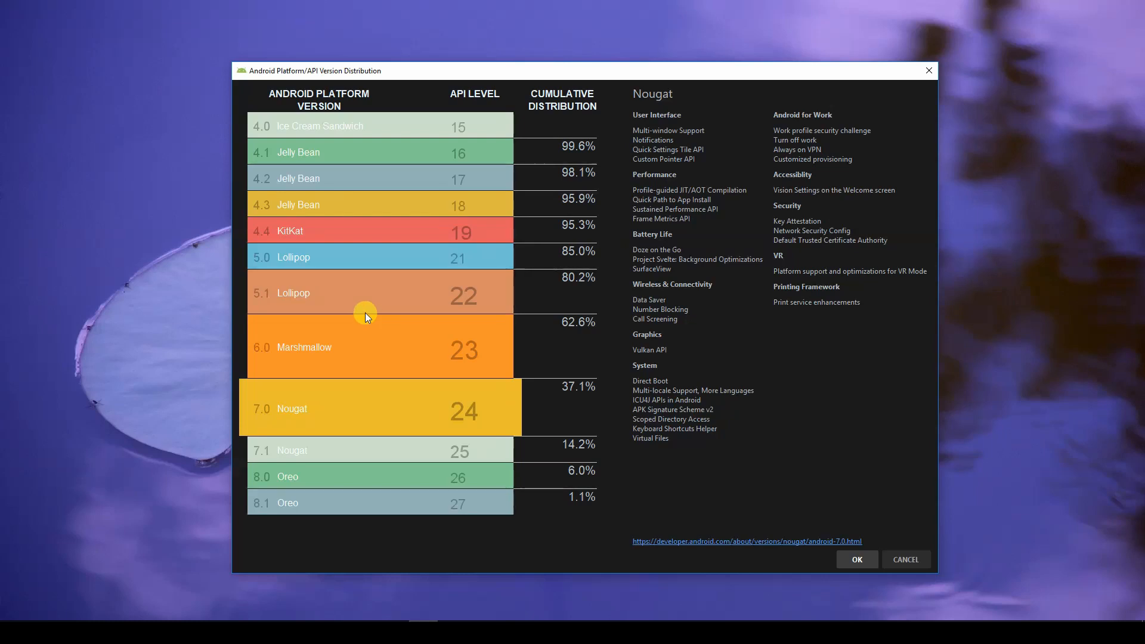
mouse_move(329, 502)
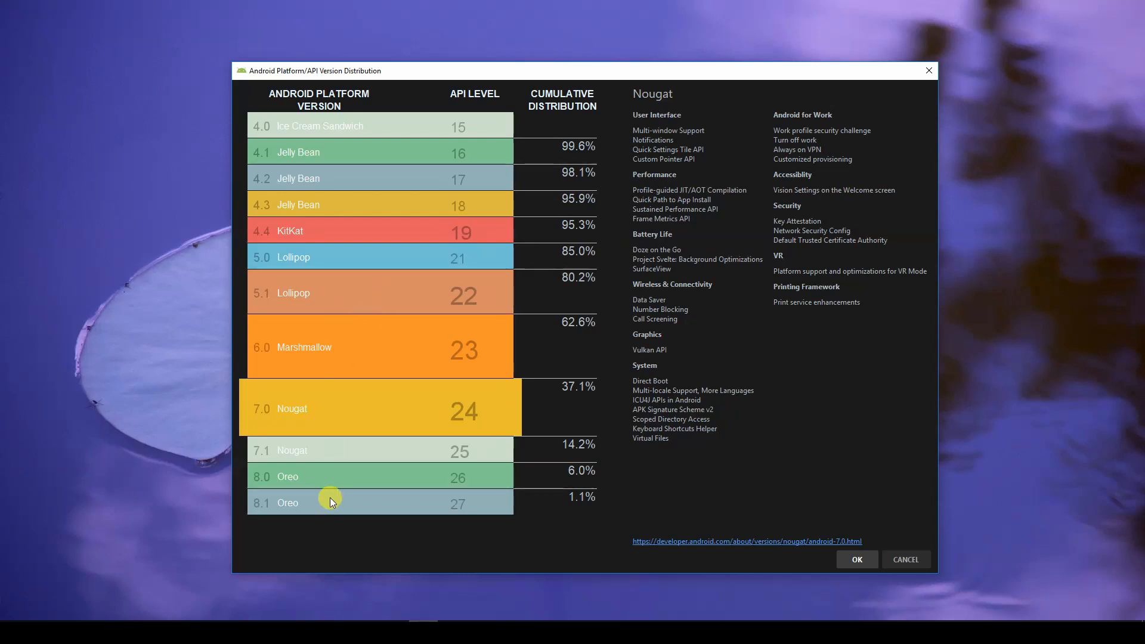
left_click(327, 504)
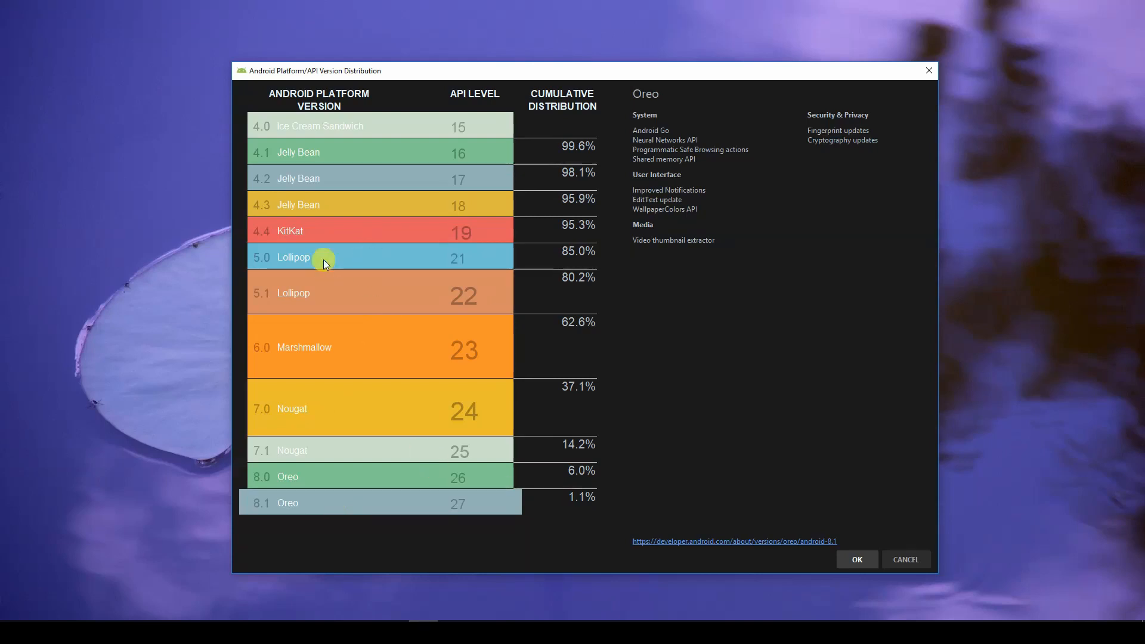
Compare Lollipop 5.0 with Nougat 7.0 again and choose Lollipop, API level 21.
left_click(322, 257)
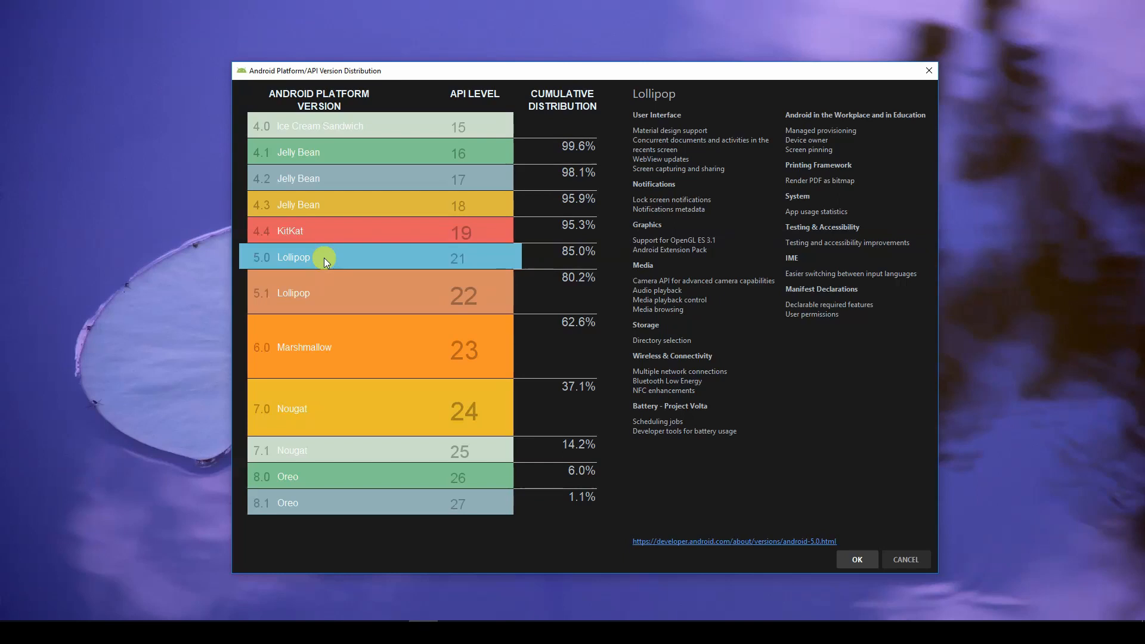
mouse_move(298, 264)
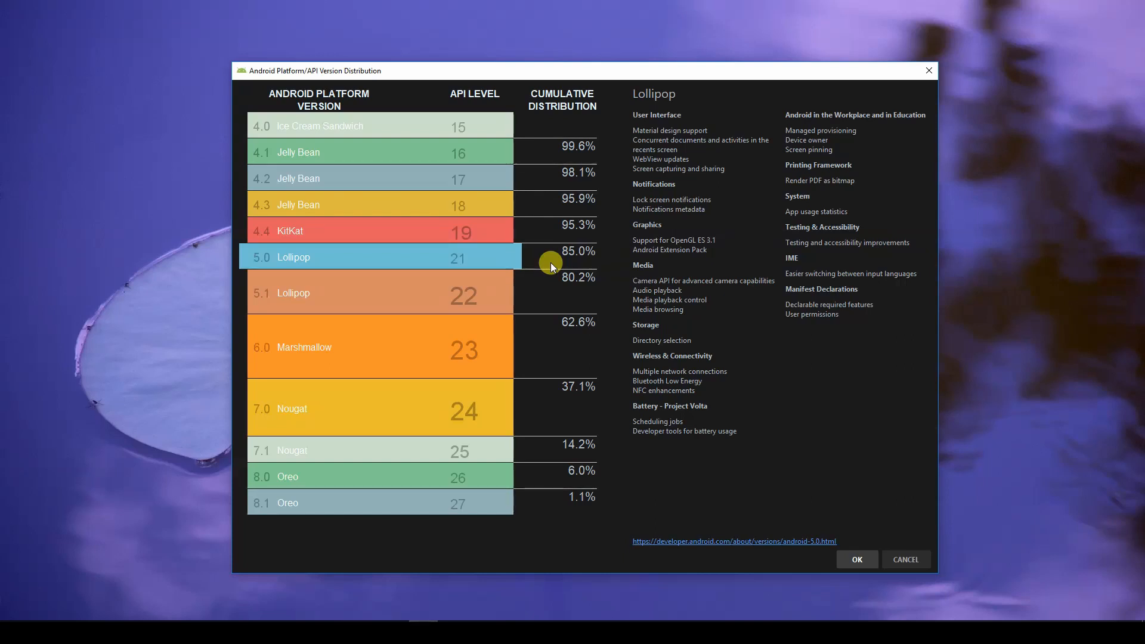
mouse_move(507, 268)
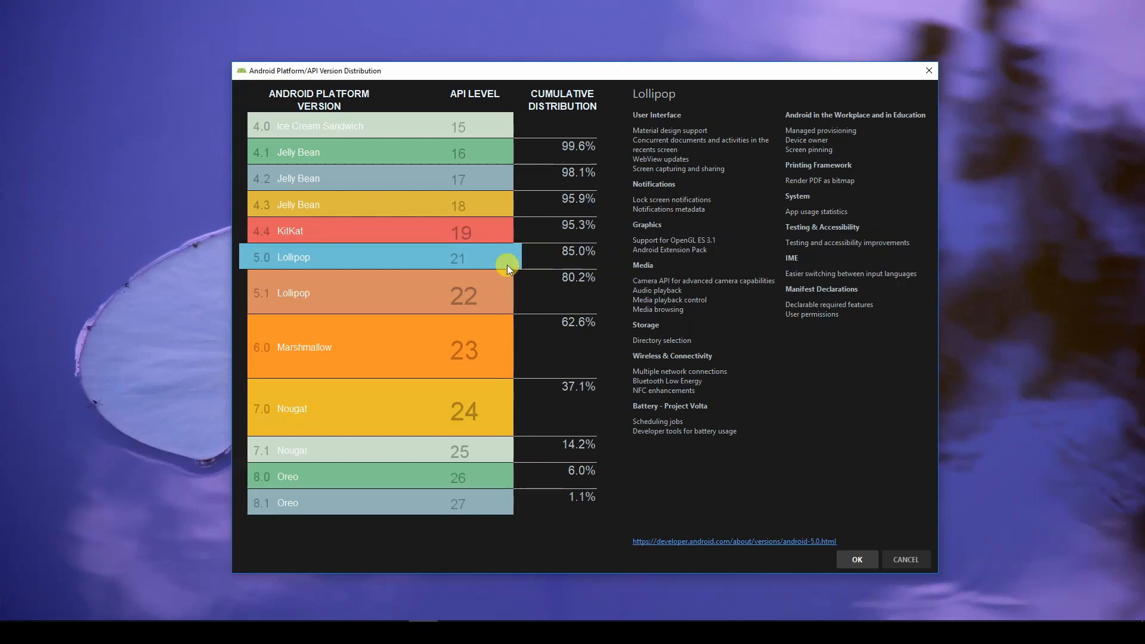
mouse_move(354, 419)
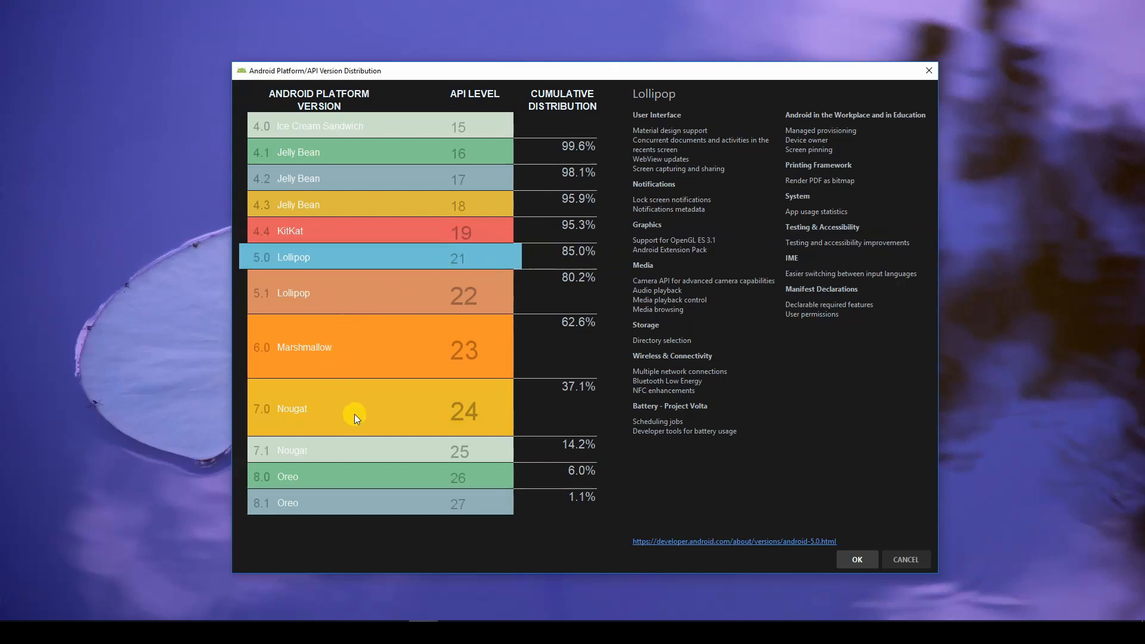
left_click(355, 408)
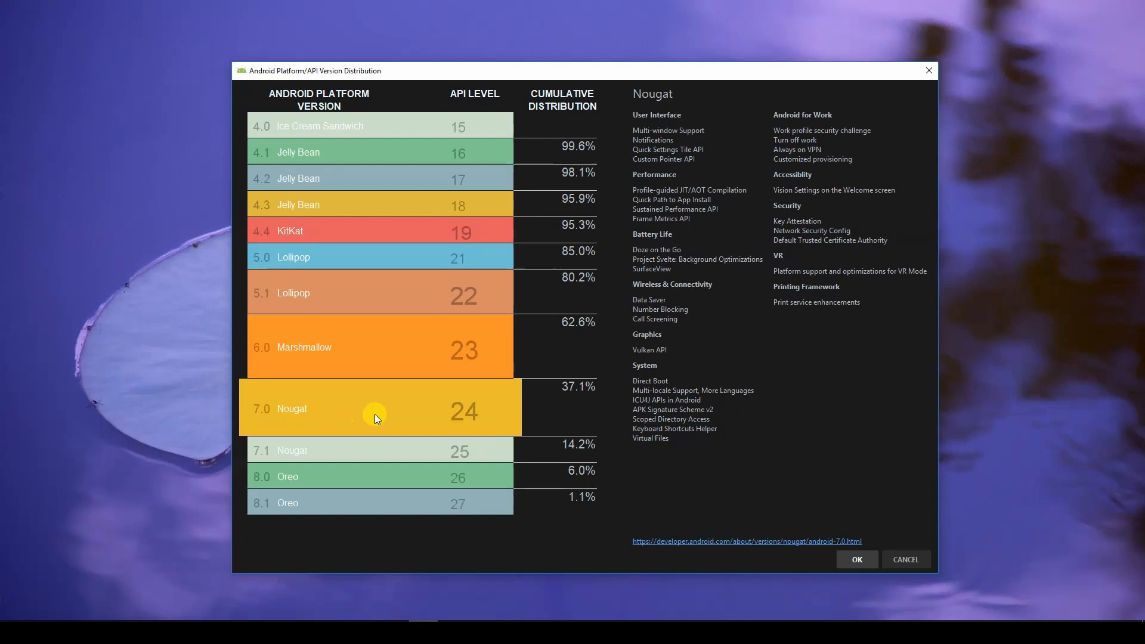
mouse_move(568, 402)
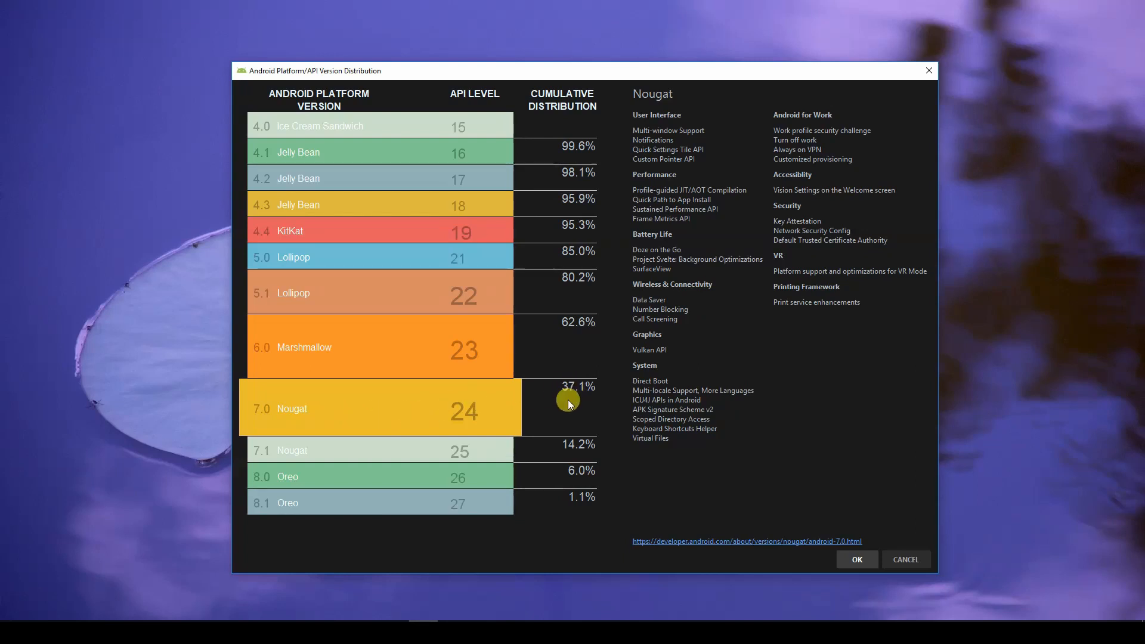
mouse_move(577, 400)
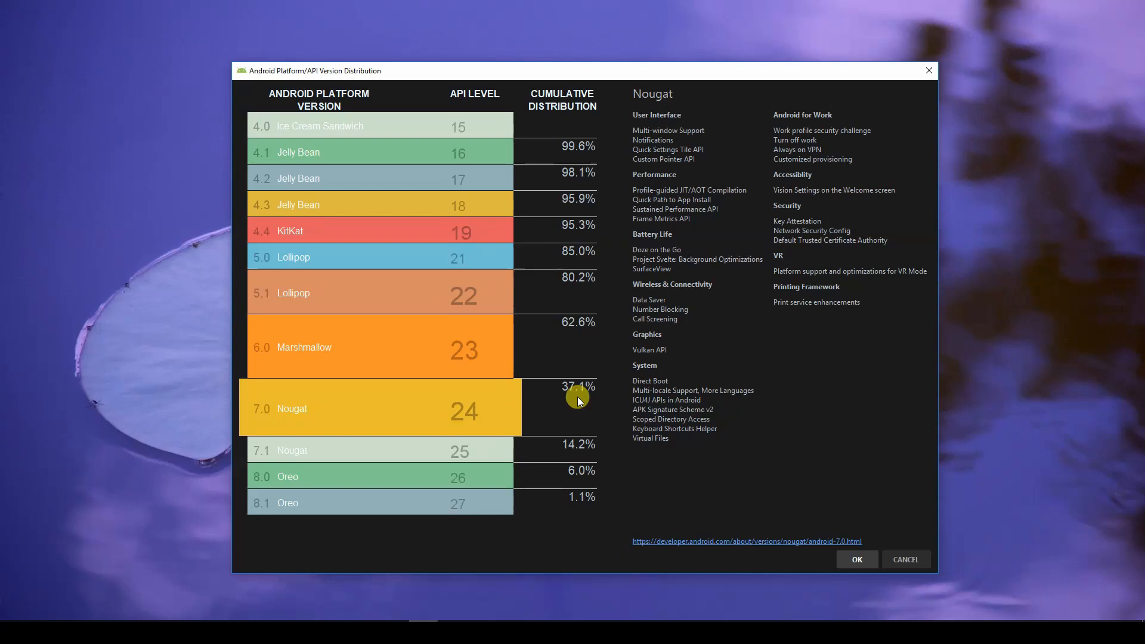
mouse_move(576, 398)
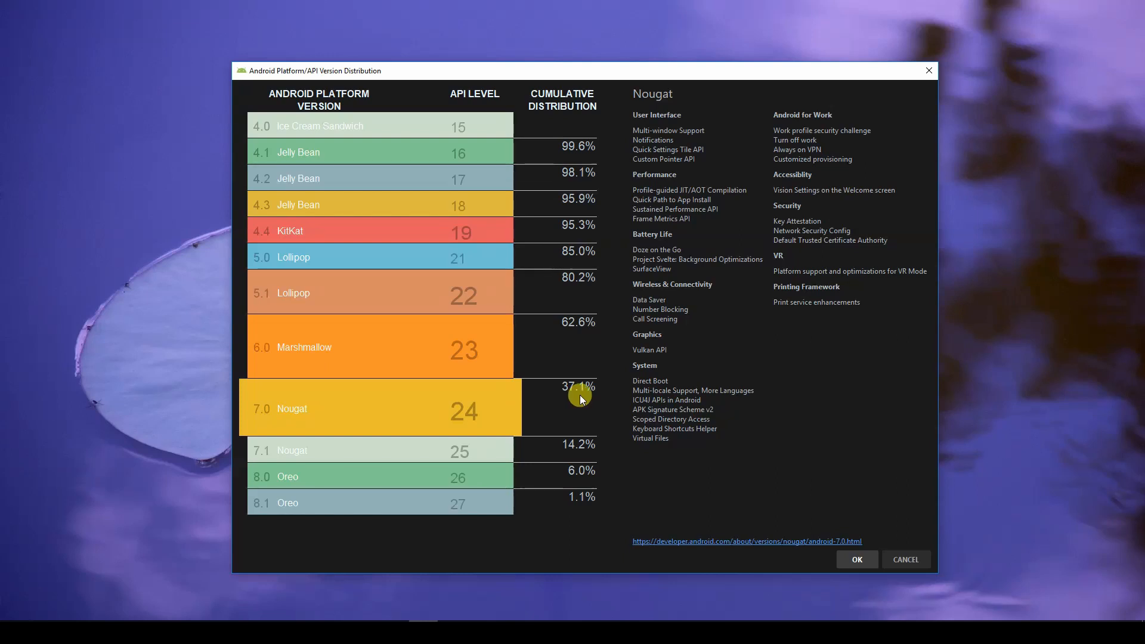
mouse_move(377, 446)
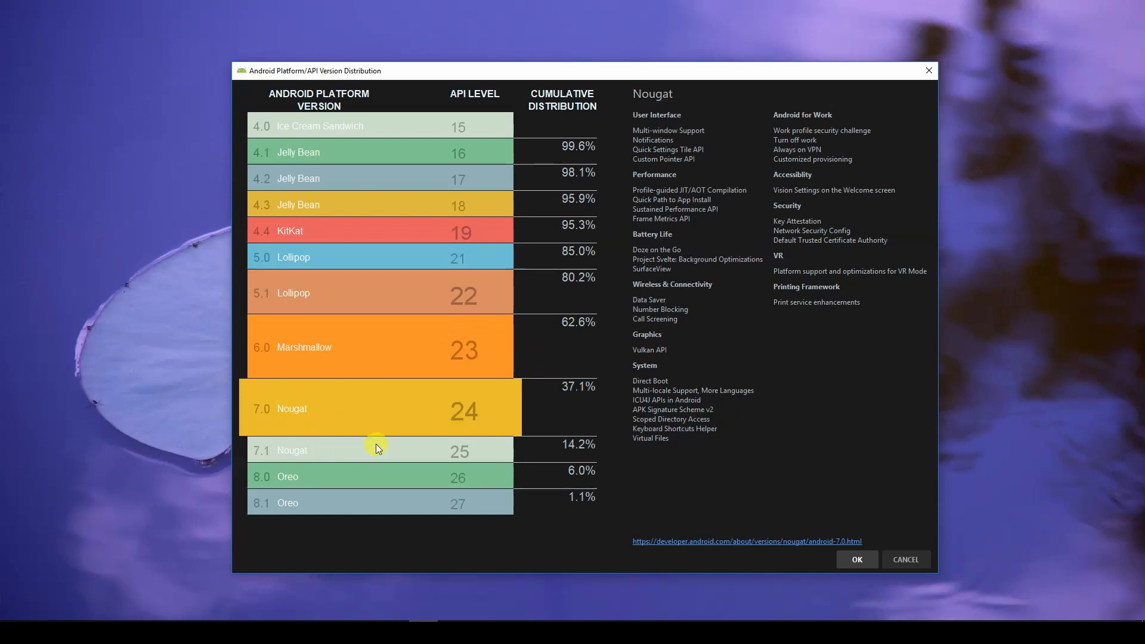
mouse_move(413, 159)
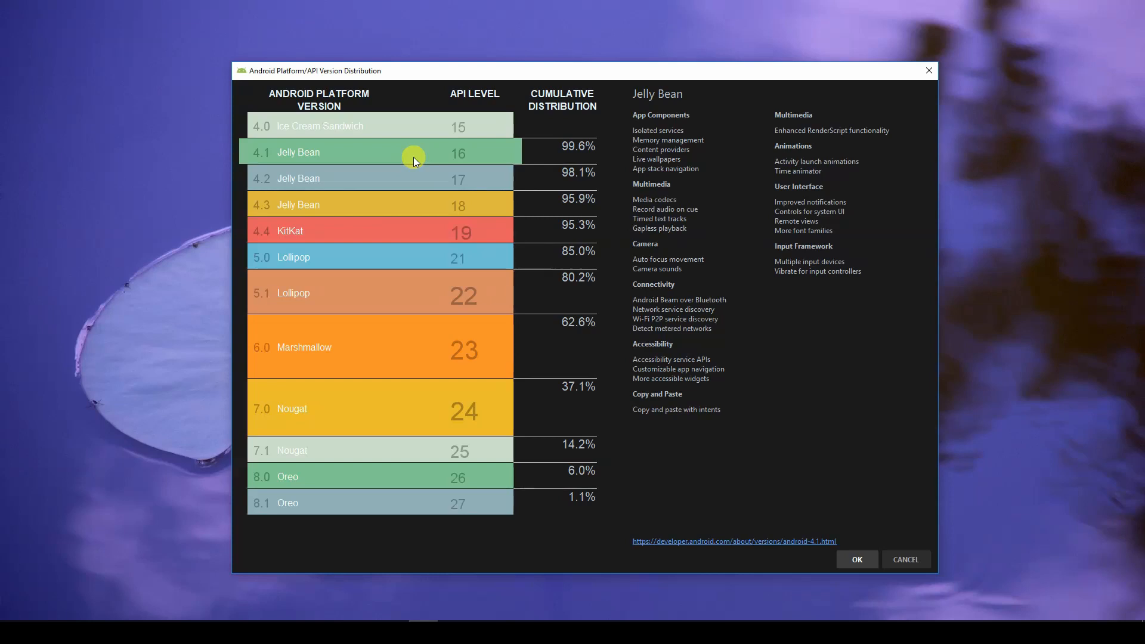
mouse_move(347, 262)
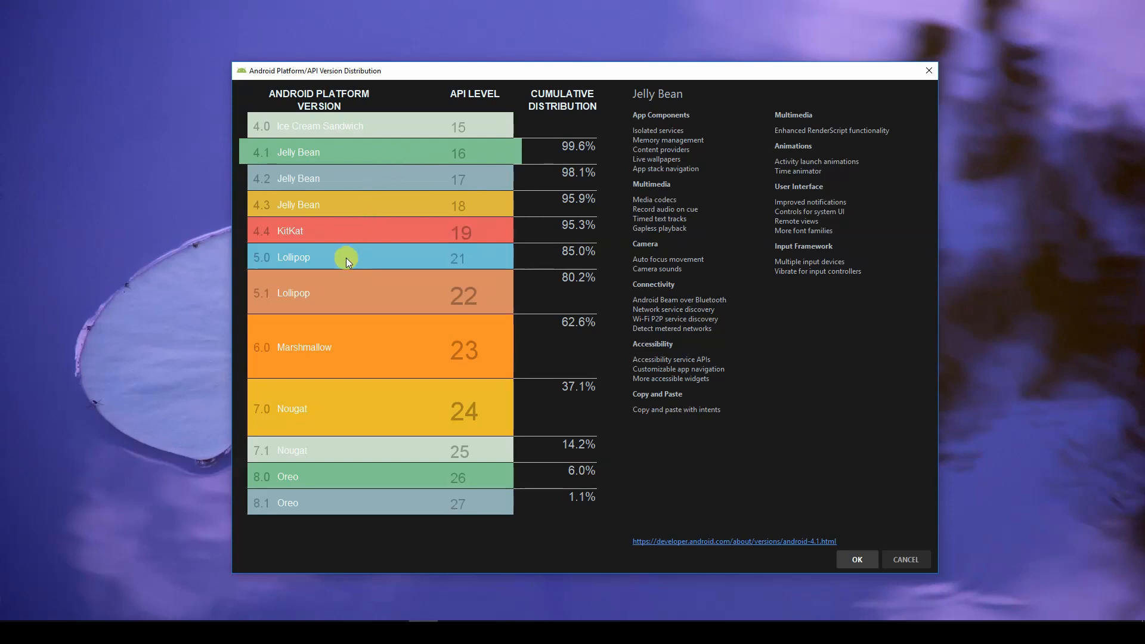
left_click(329, 257)
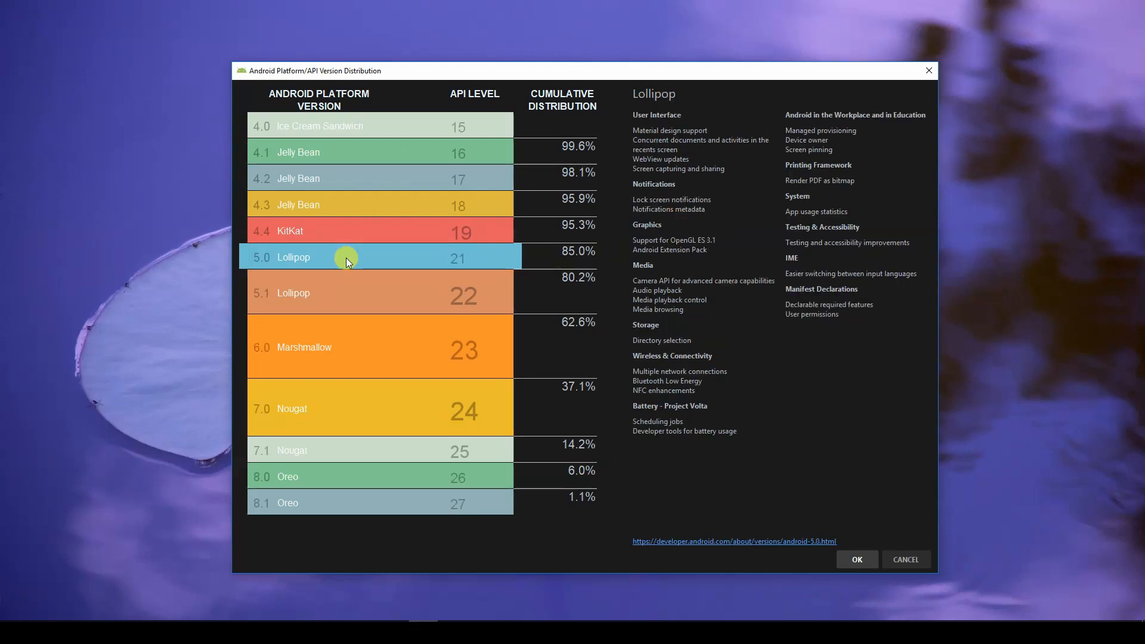
mouse_move(373, 257)
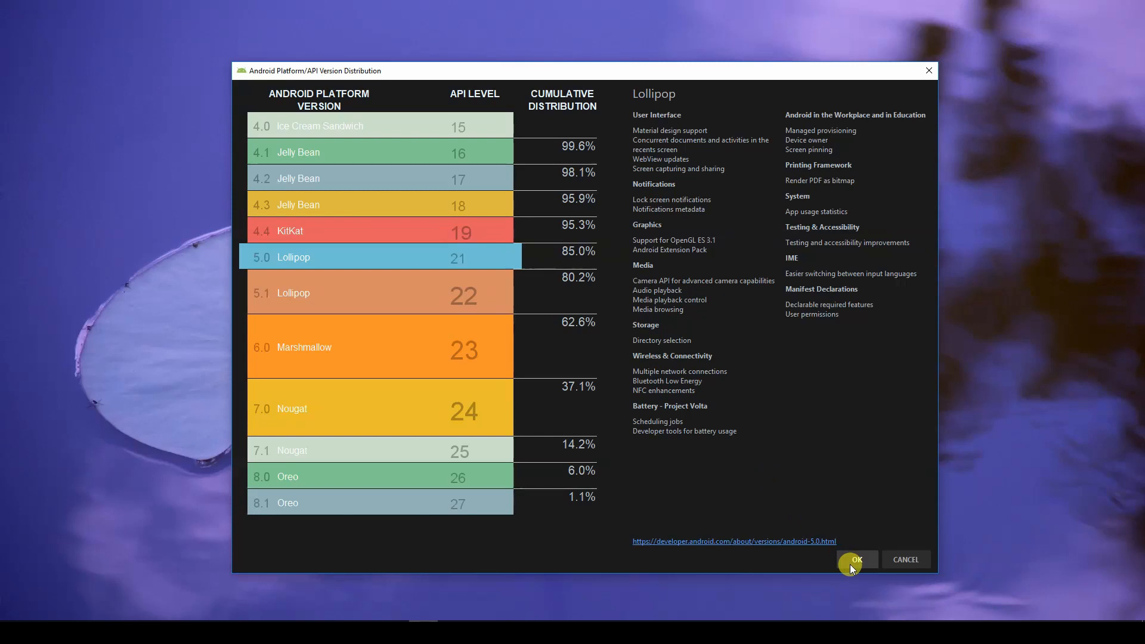
Confirm API 21 as the minimum level and enable androidx.* artifacts.
left_click(856, 559)
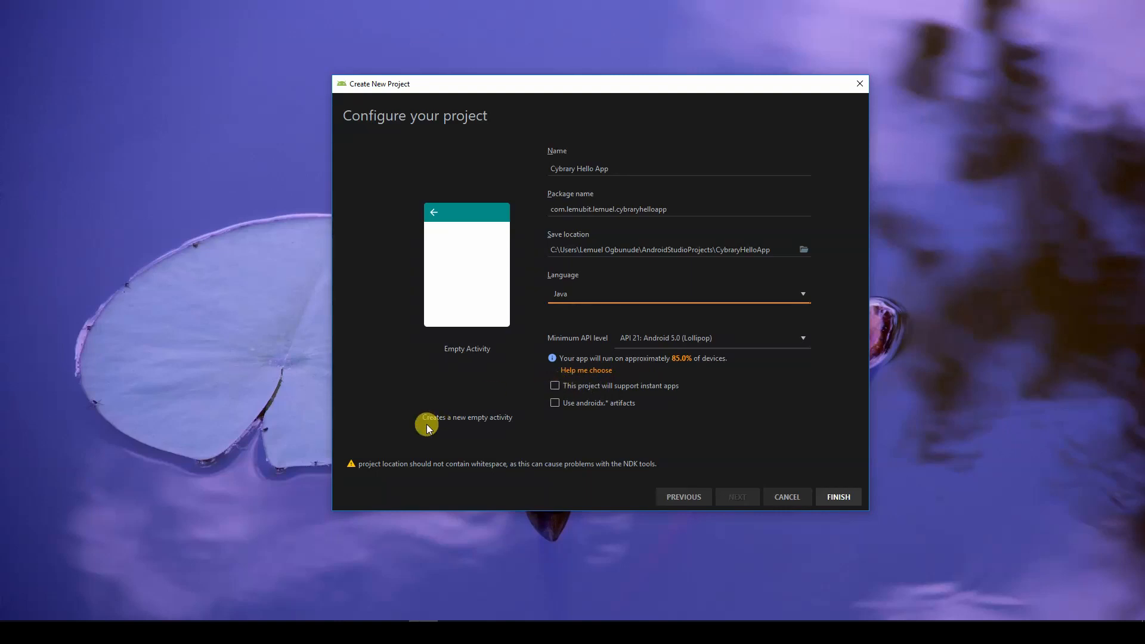
mouse_move(535, 424)
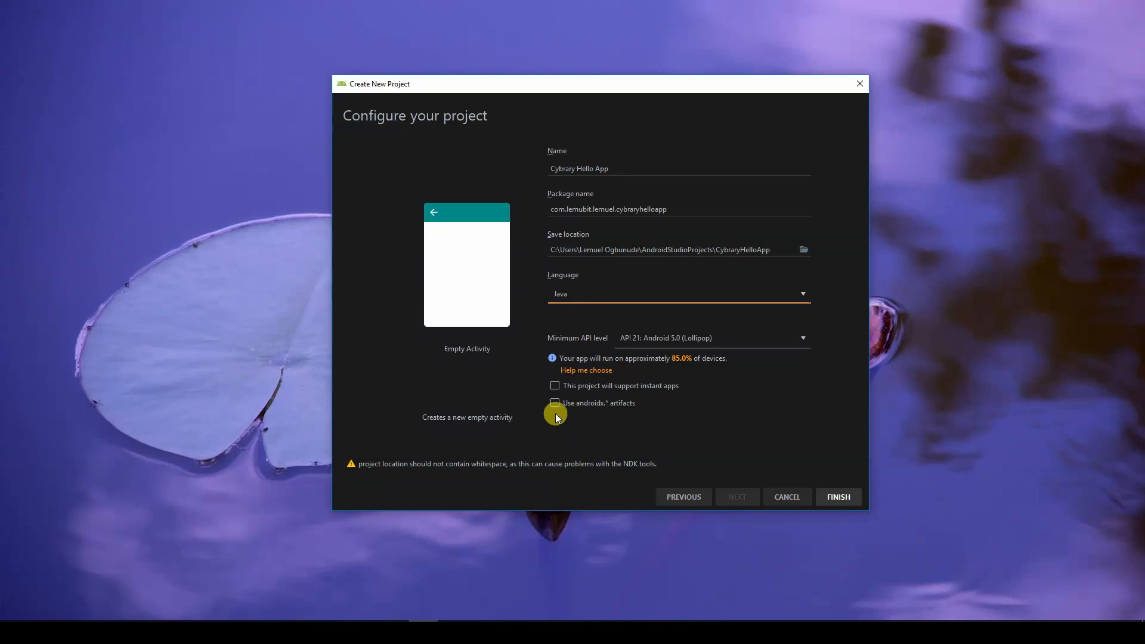
left_click(555, 403)
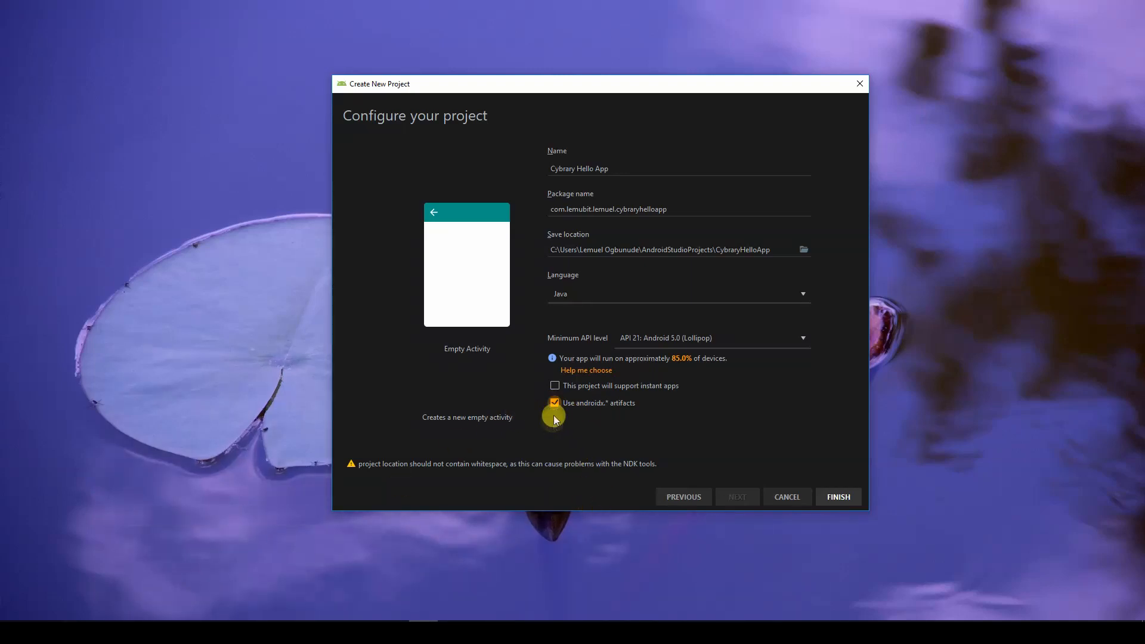
mouse_move(575, 417)
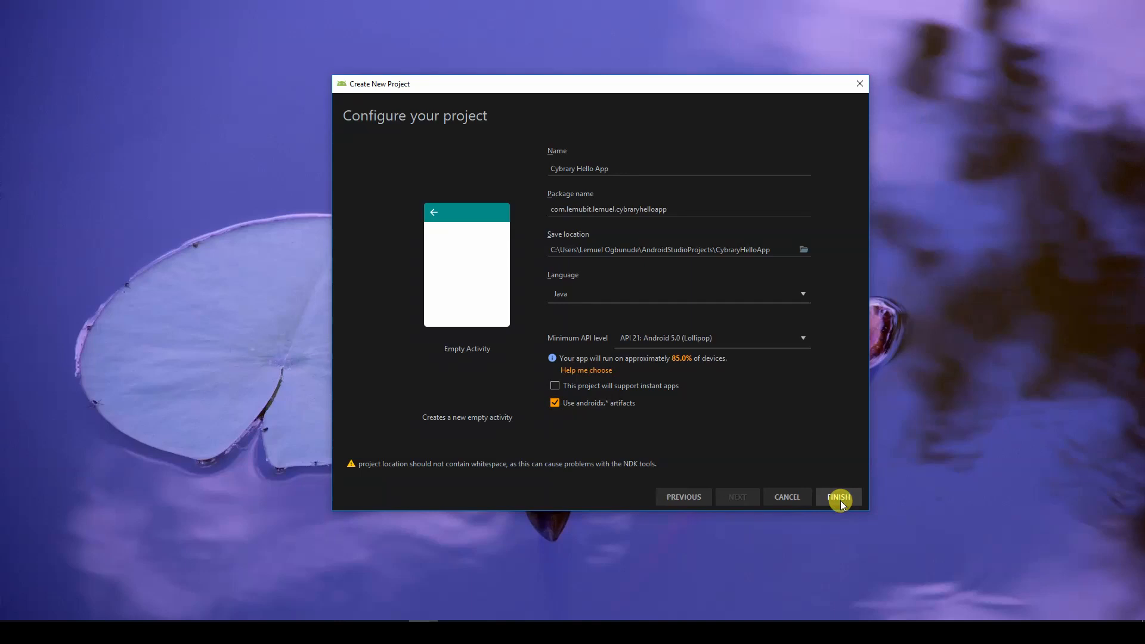
Finish the wizard to create Cybrary Hello App and start its Gradle sync.
left_click(837, 497)
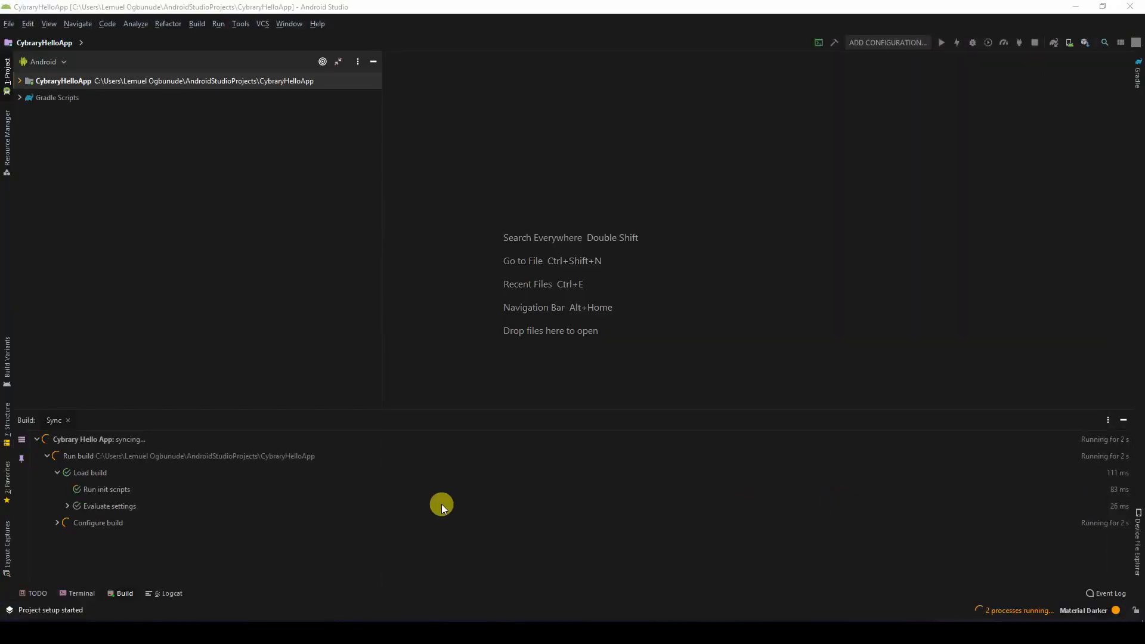
mouse_move(250, 476)
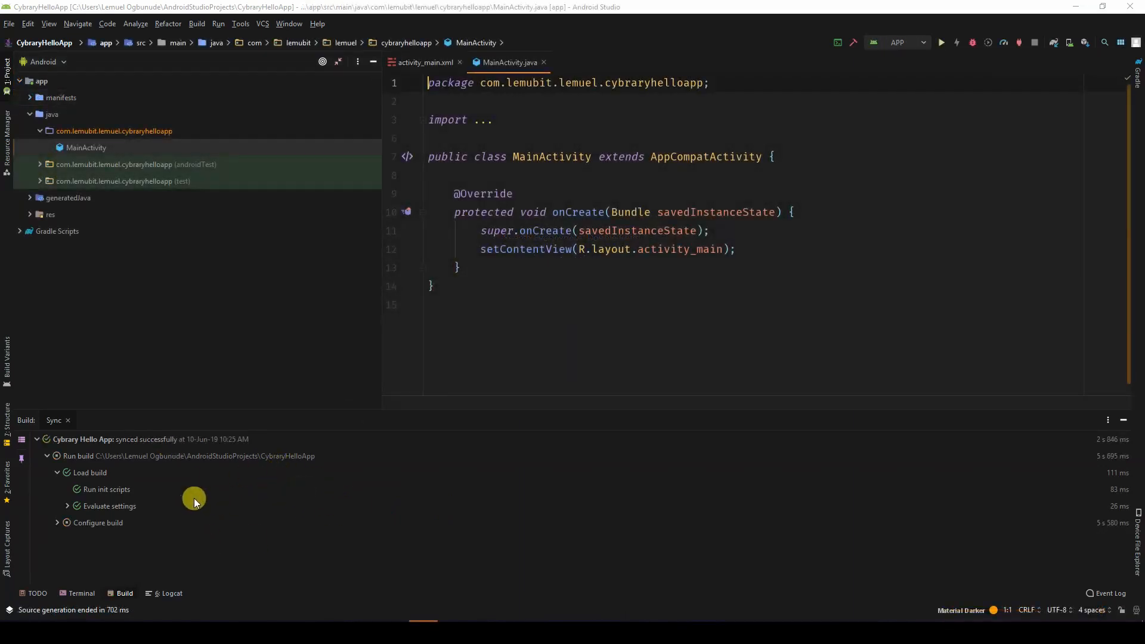
mouse_move(211, 481)
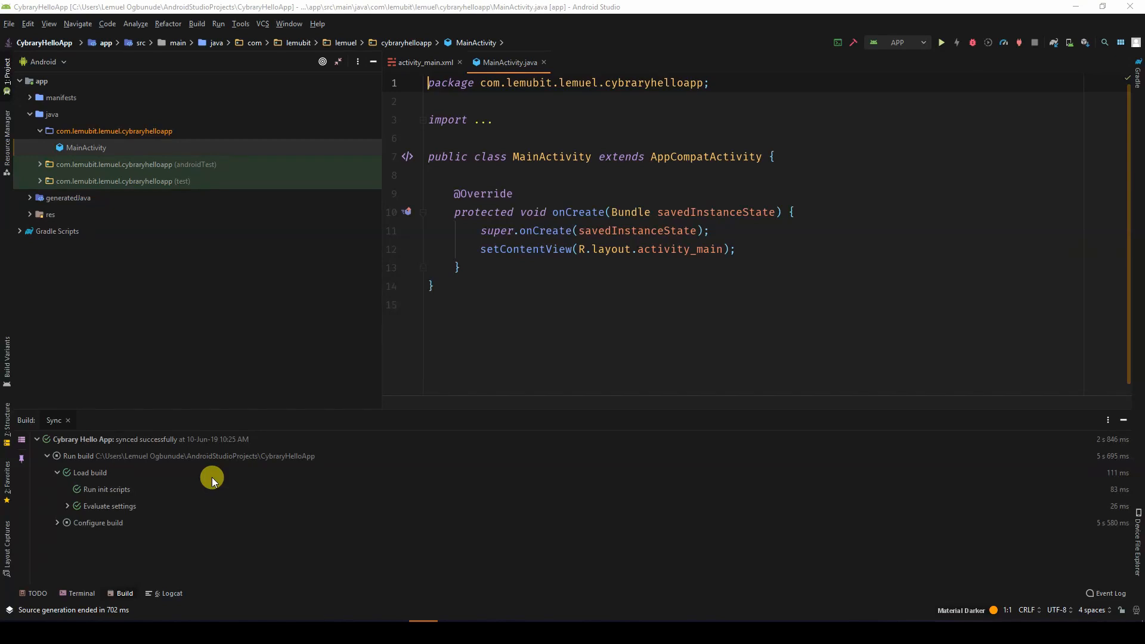
mouse_move(114, 455)
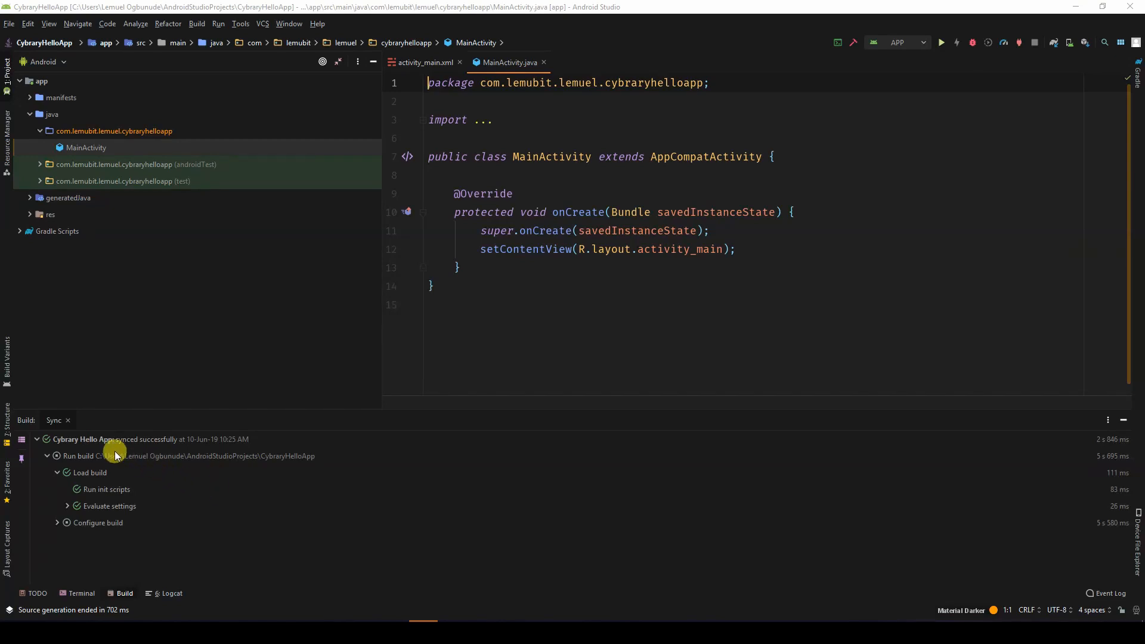
mouse_move(492, 464)
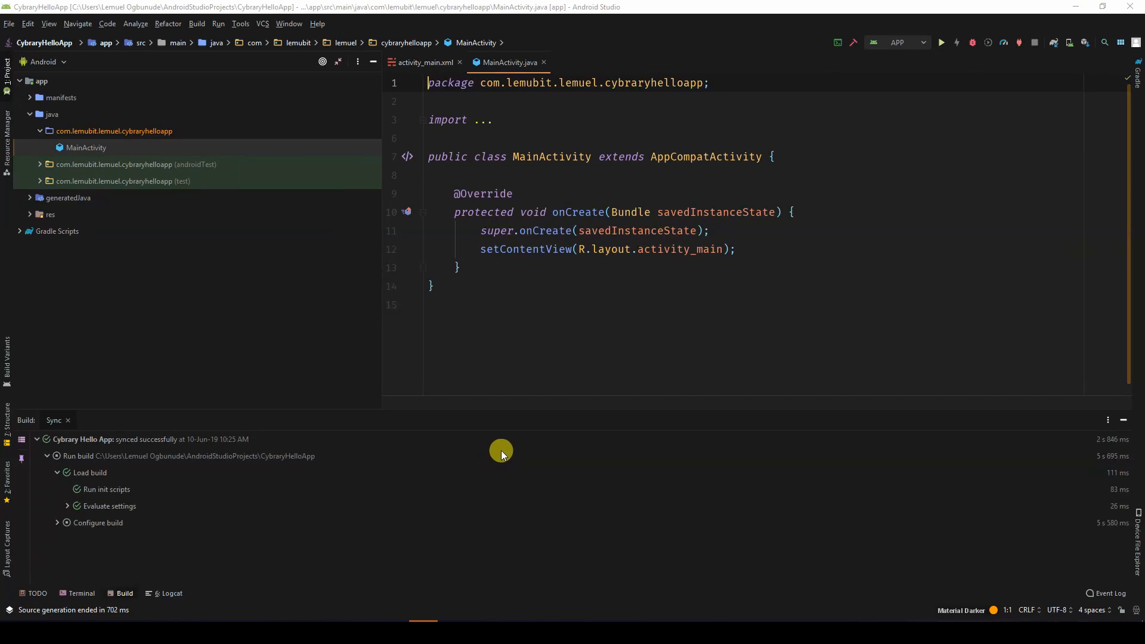
mouse_move(425, 378)
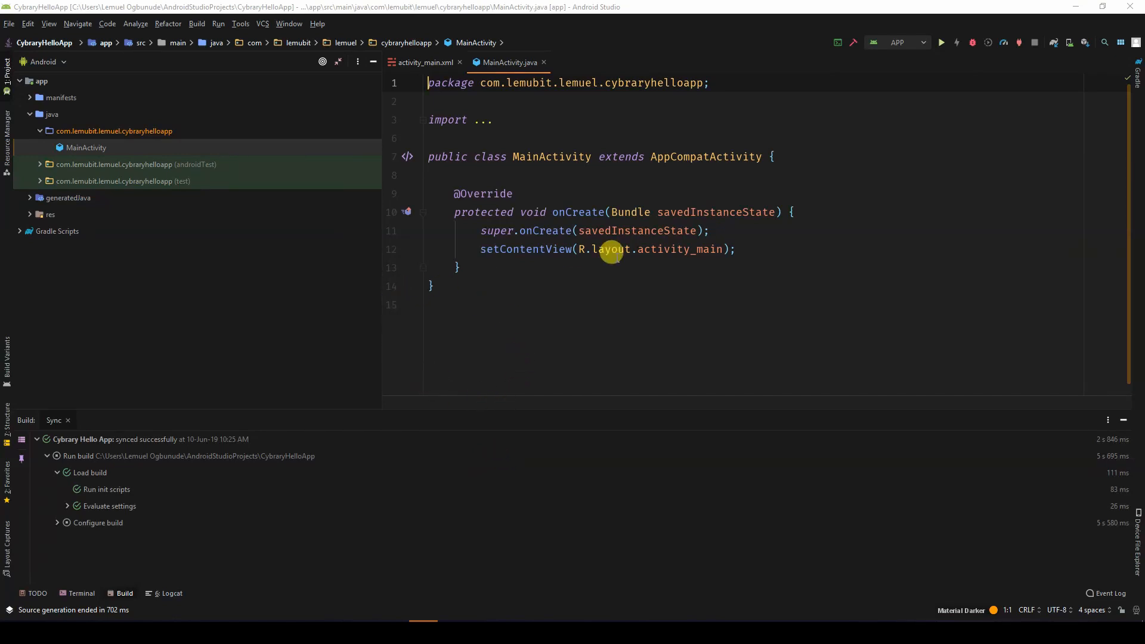
mouse_move(666, 188)
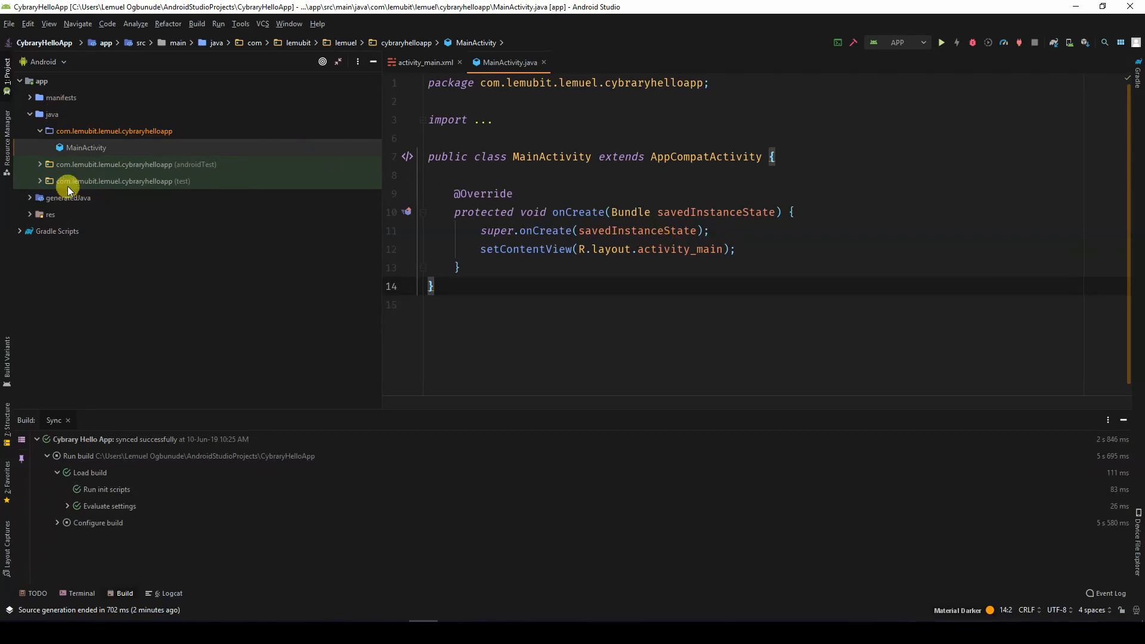
mouse_move(159, 33)
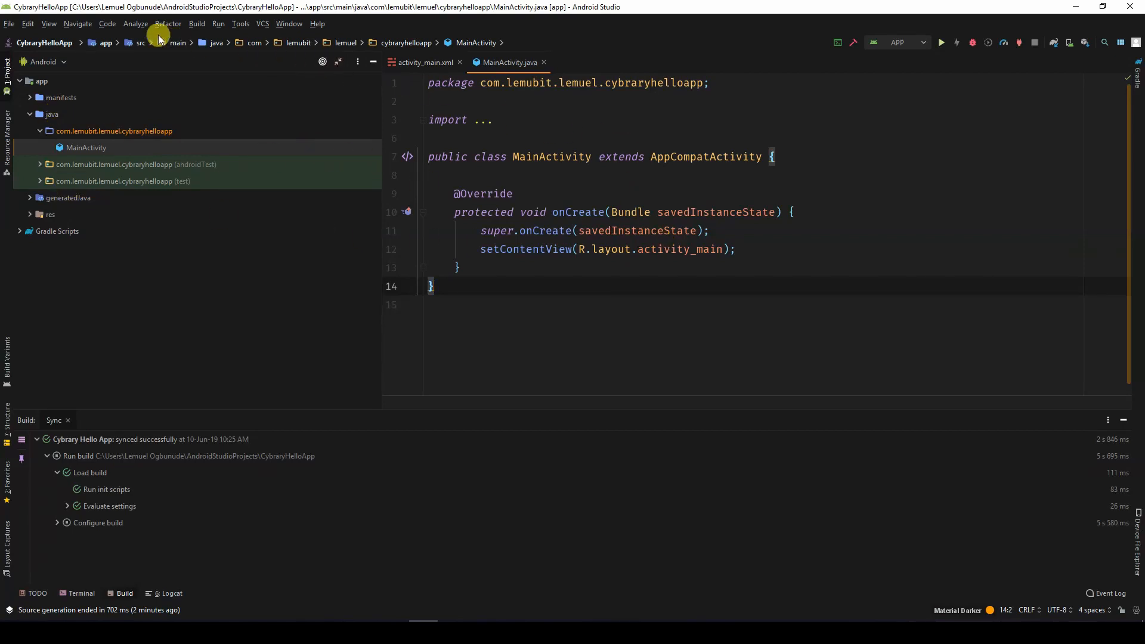